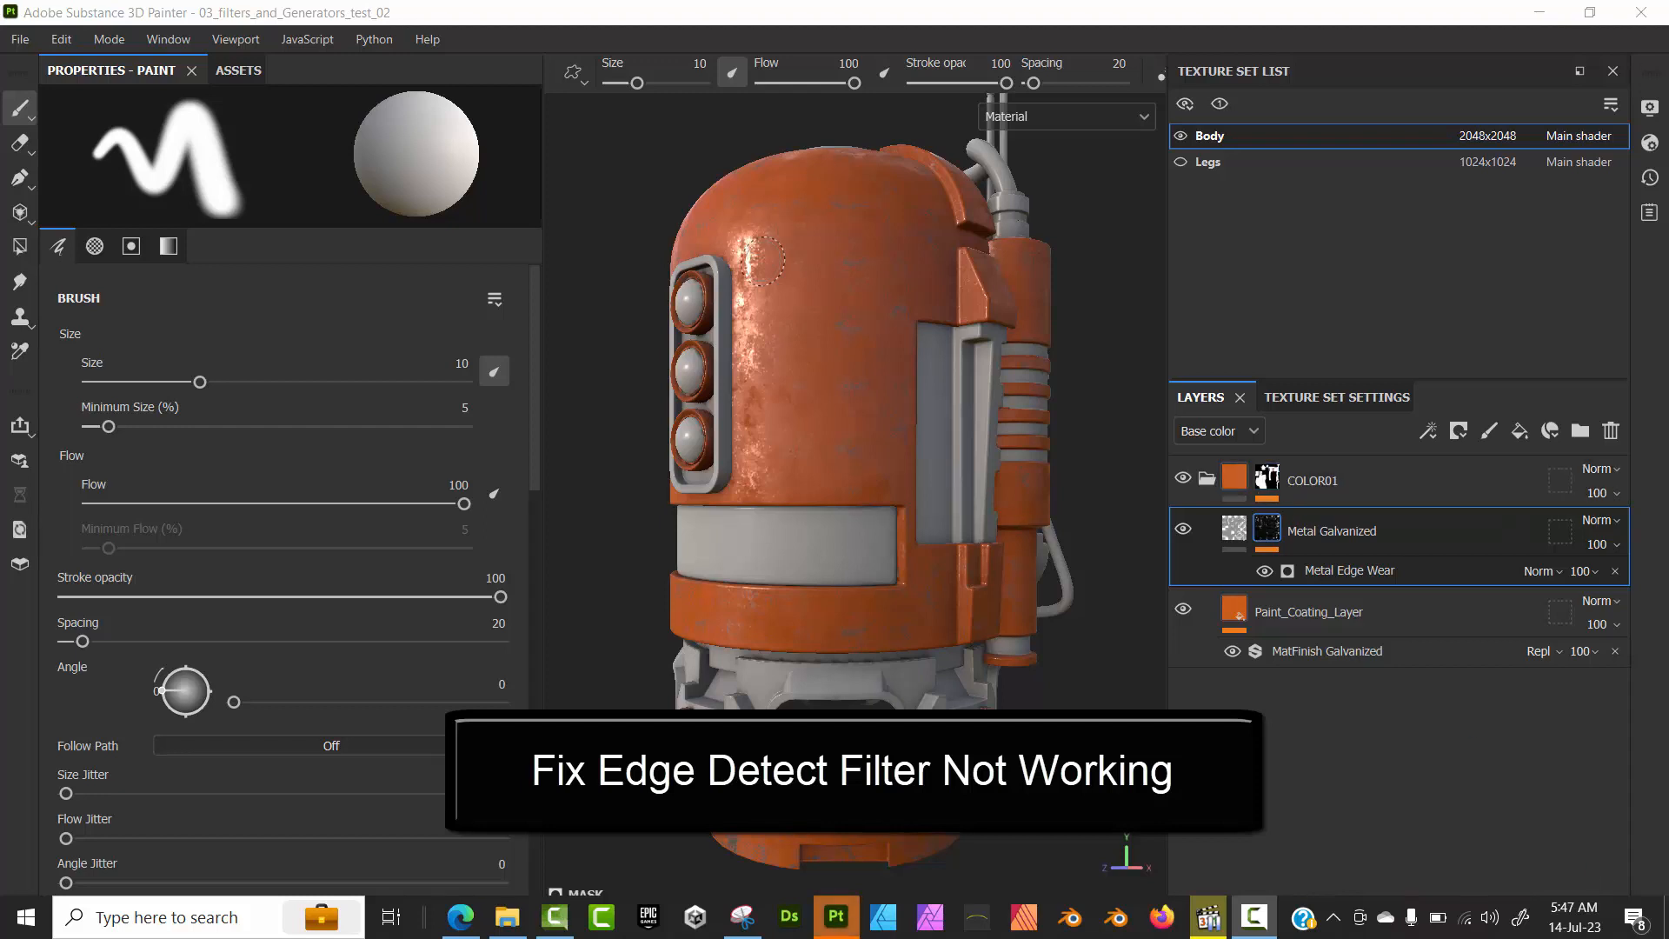
mouse_move(834, 387)
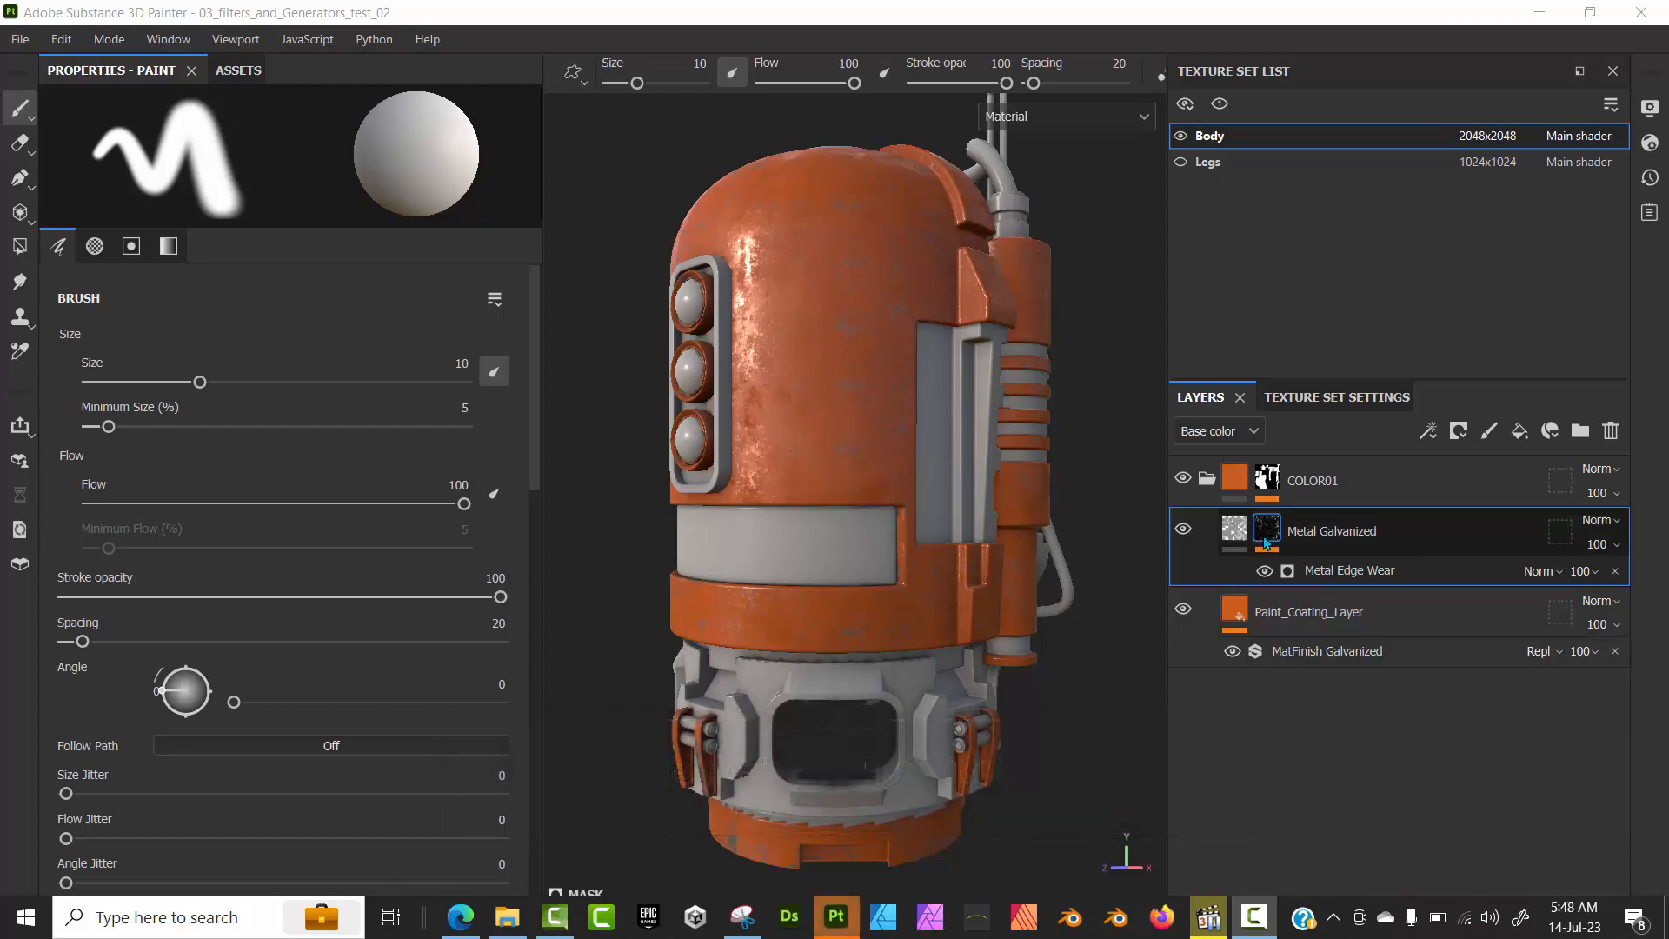
- Select the Metal Edge Wear generator under Metal Galvanized to show its parameters
click(1348, 569)
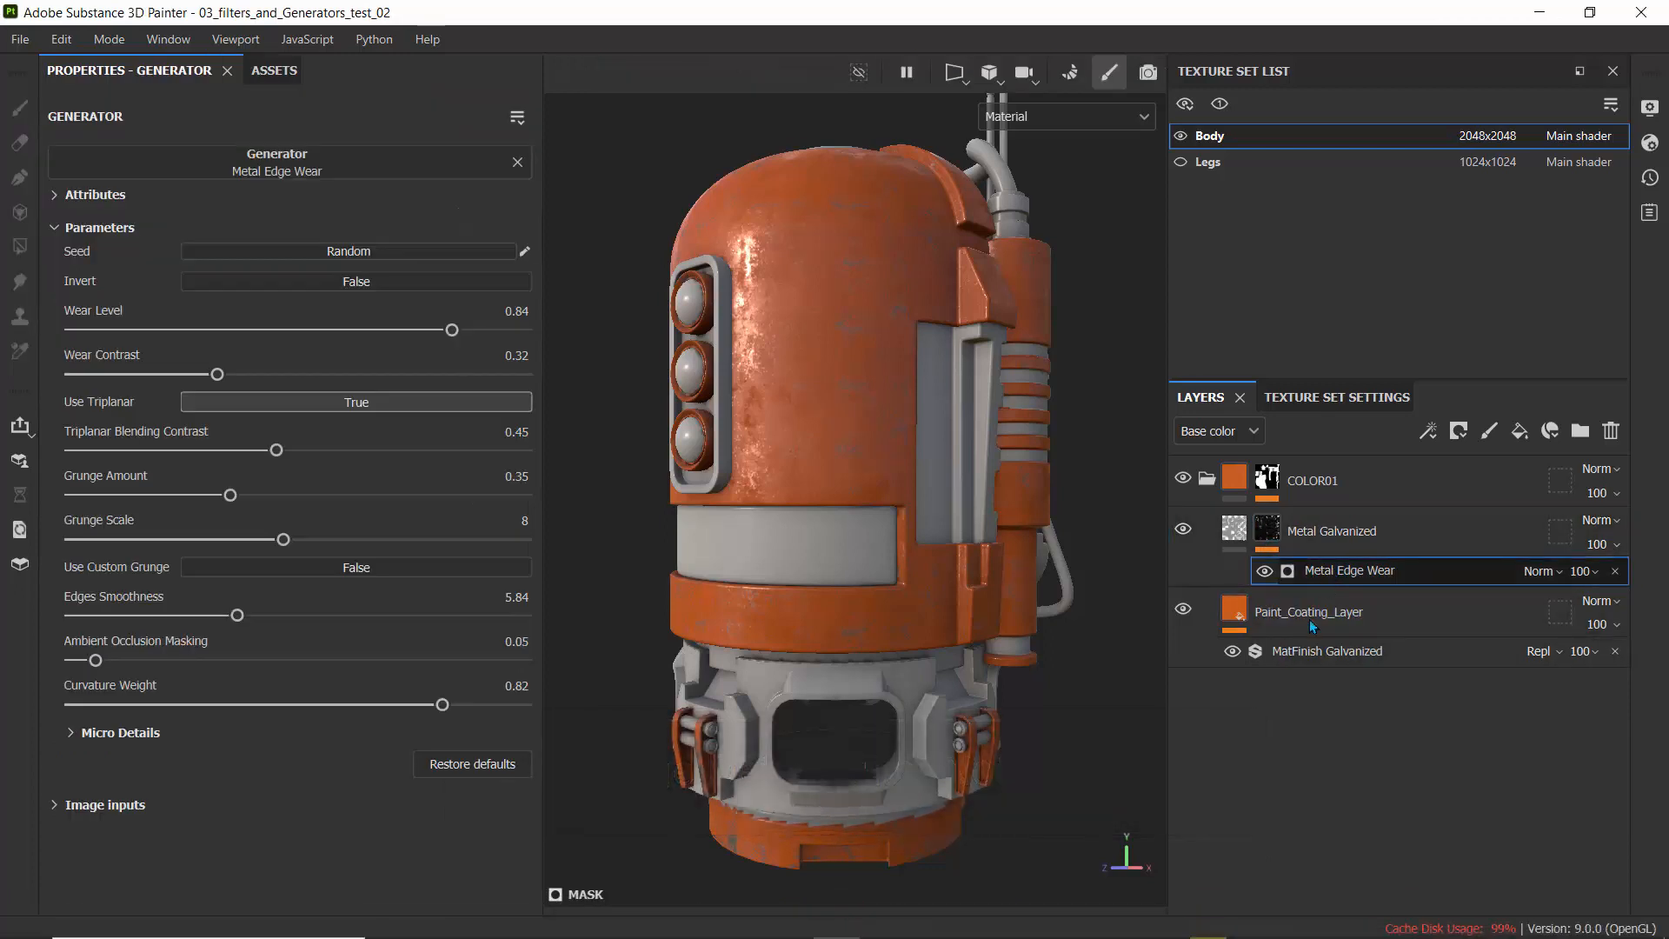
click(1331, 530)
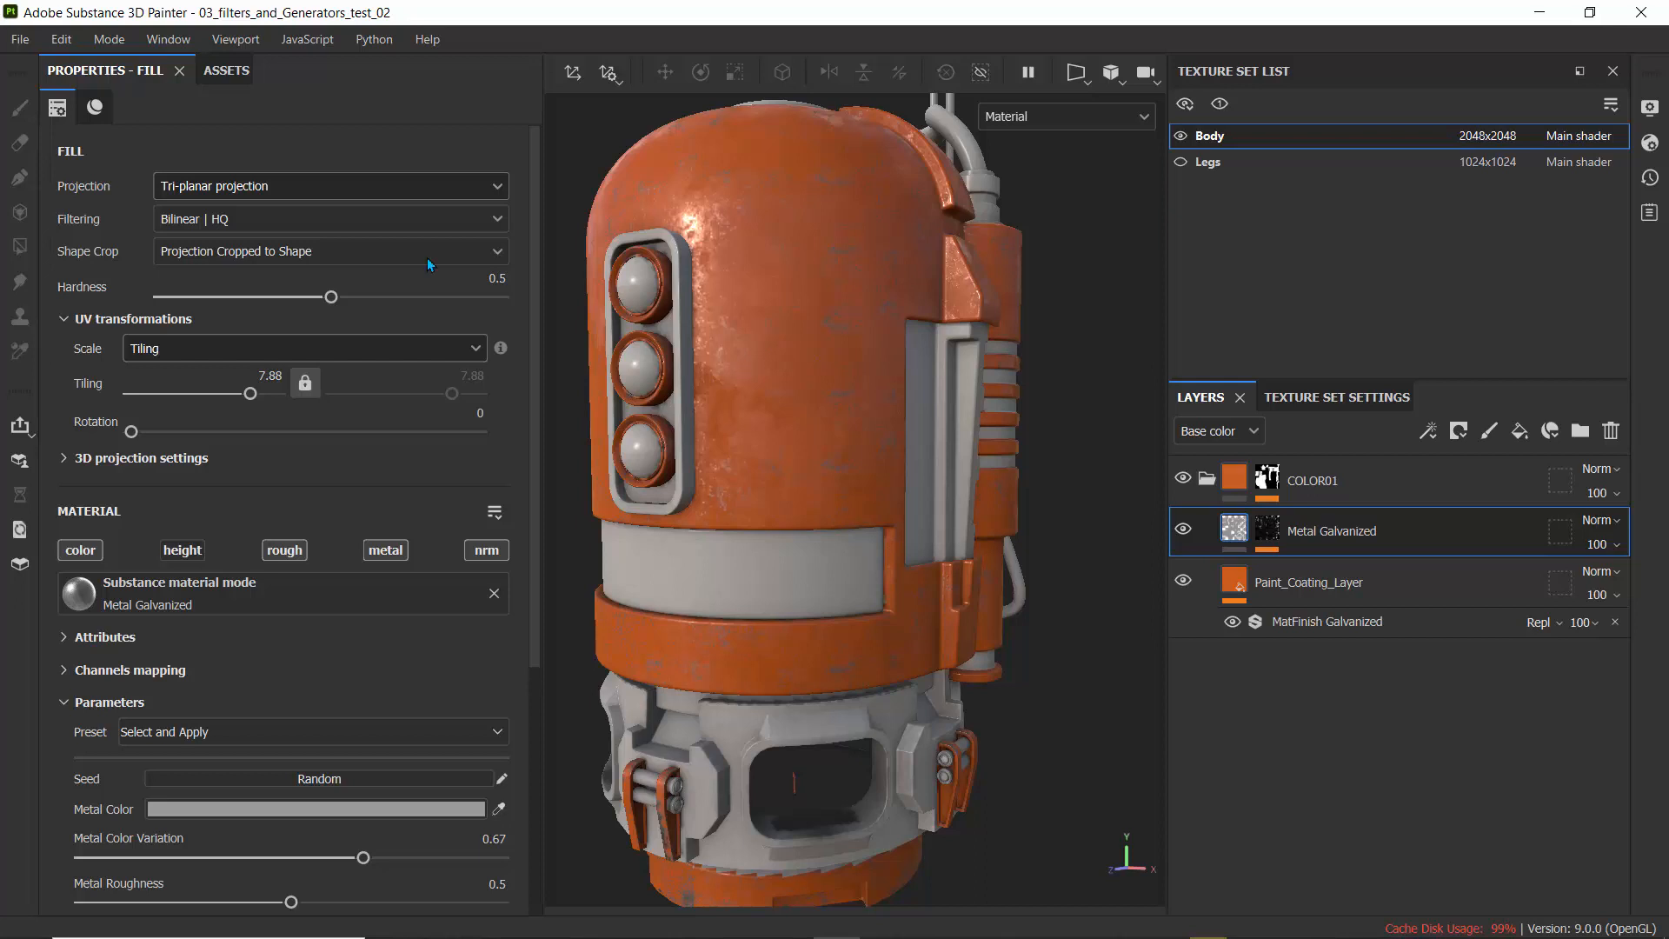
click(329, 185)
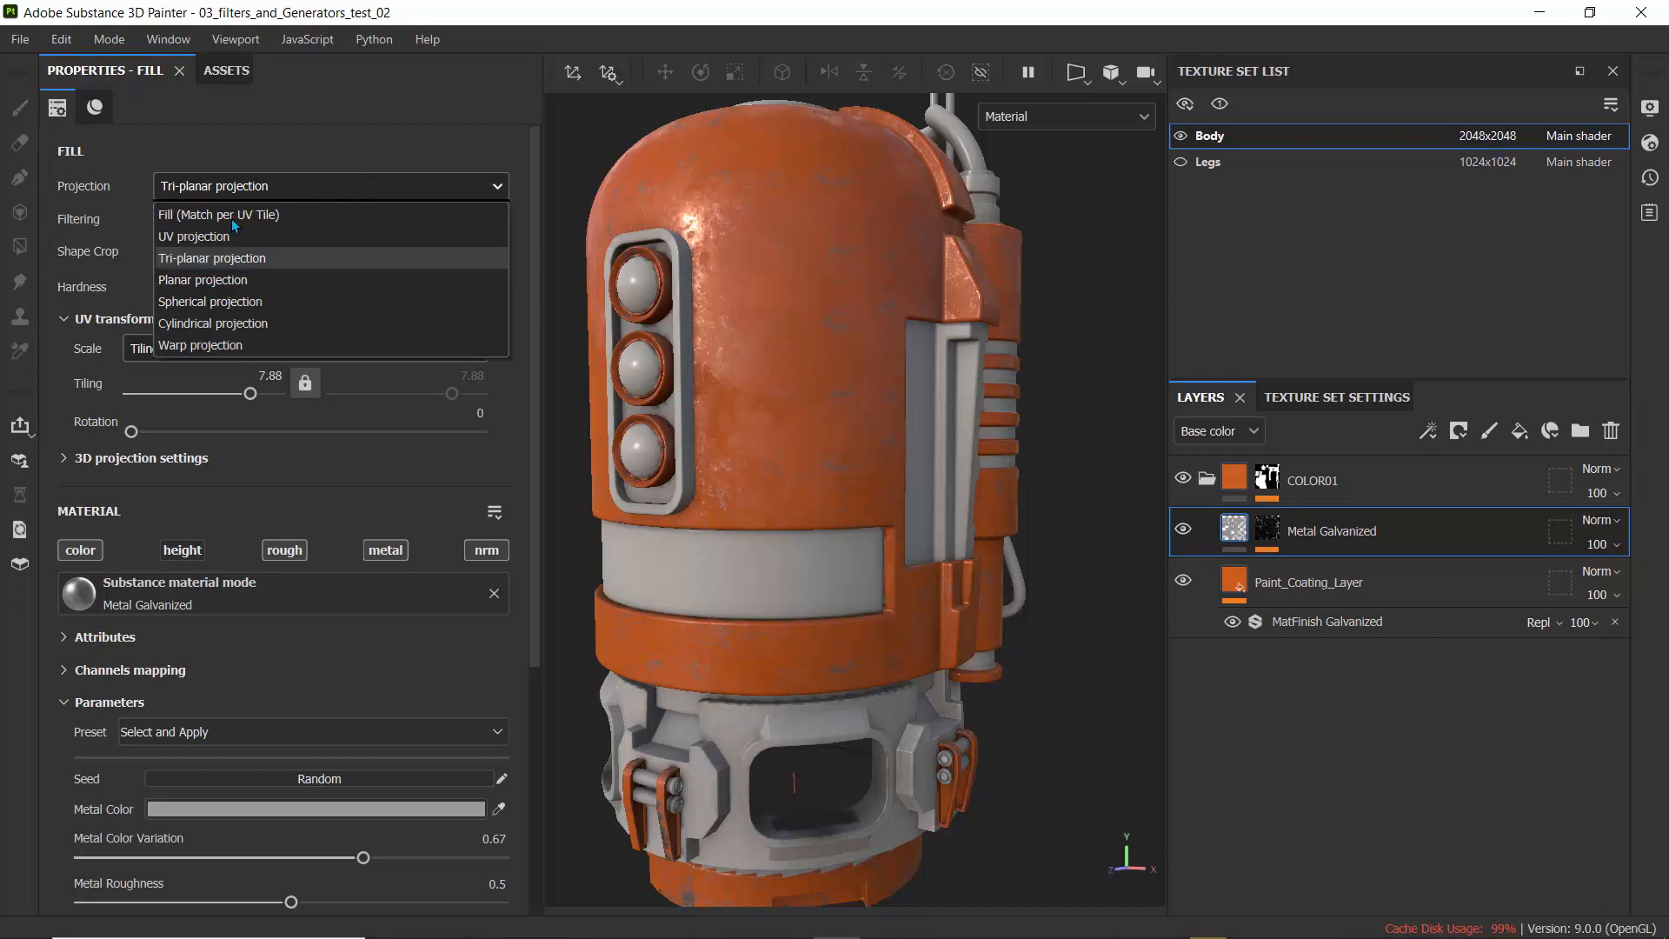
mouse_move(210, 236)
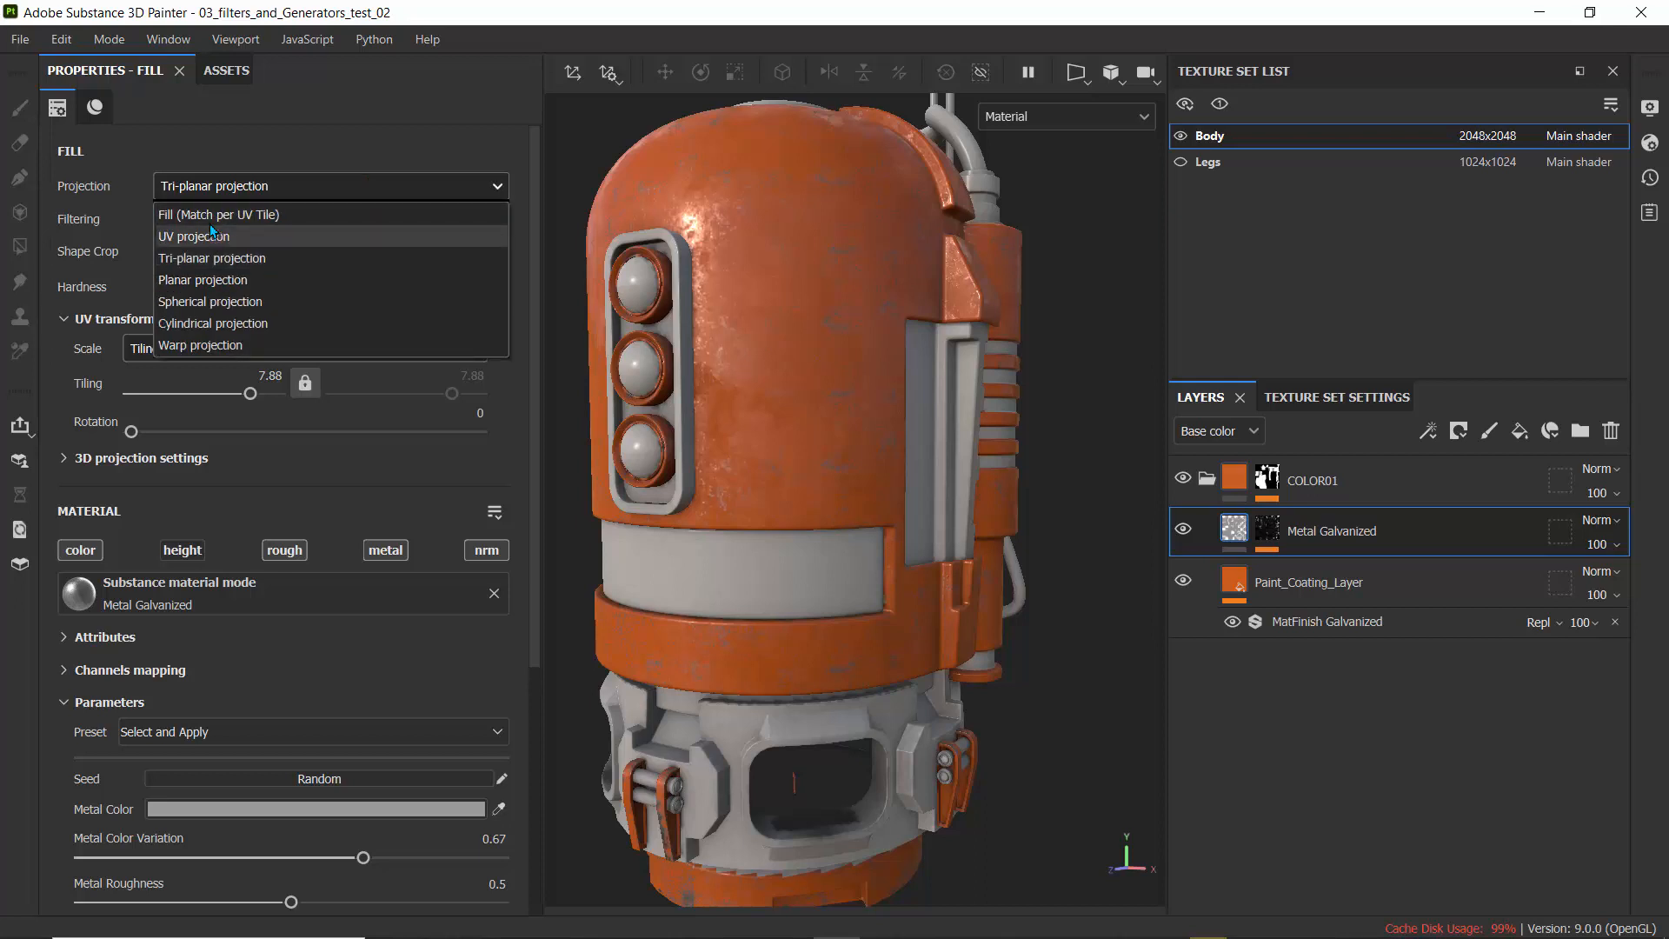
click(194, 235)
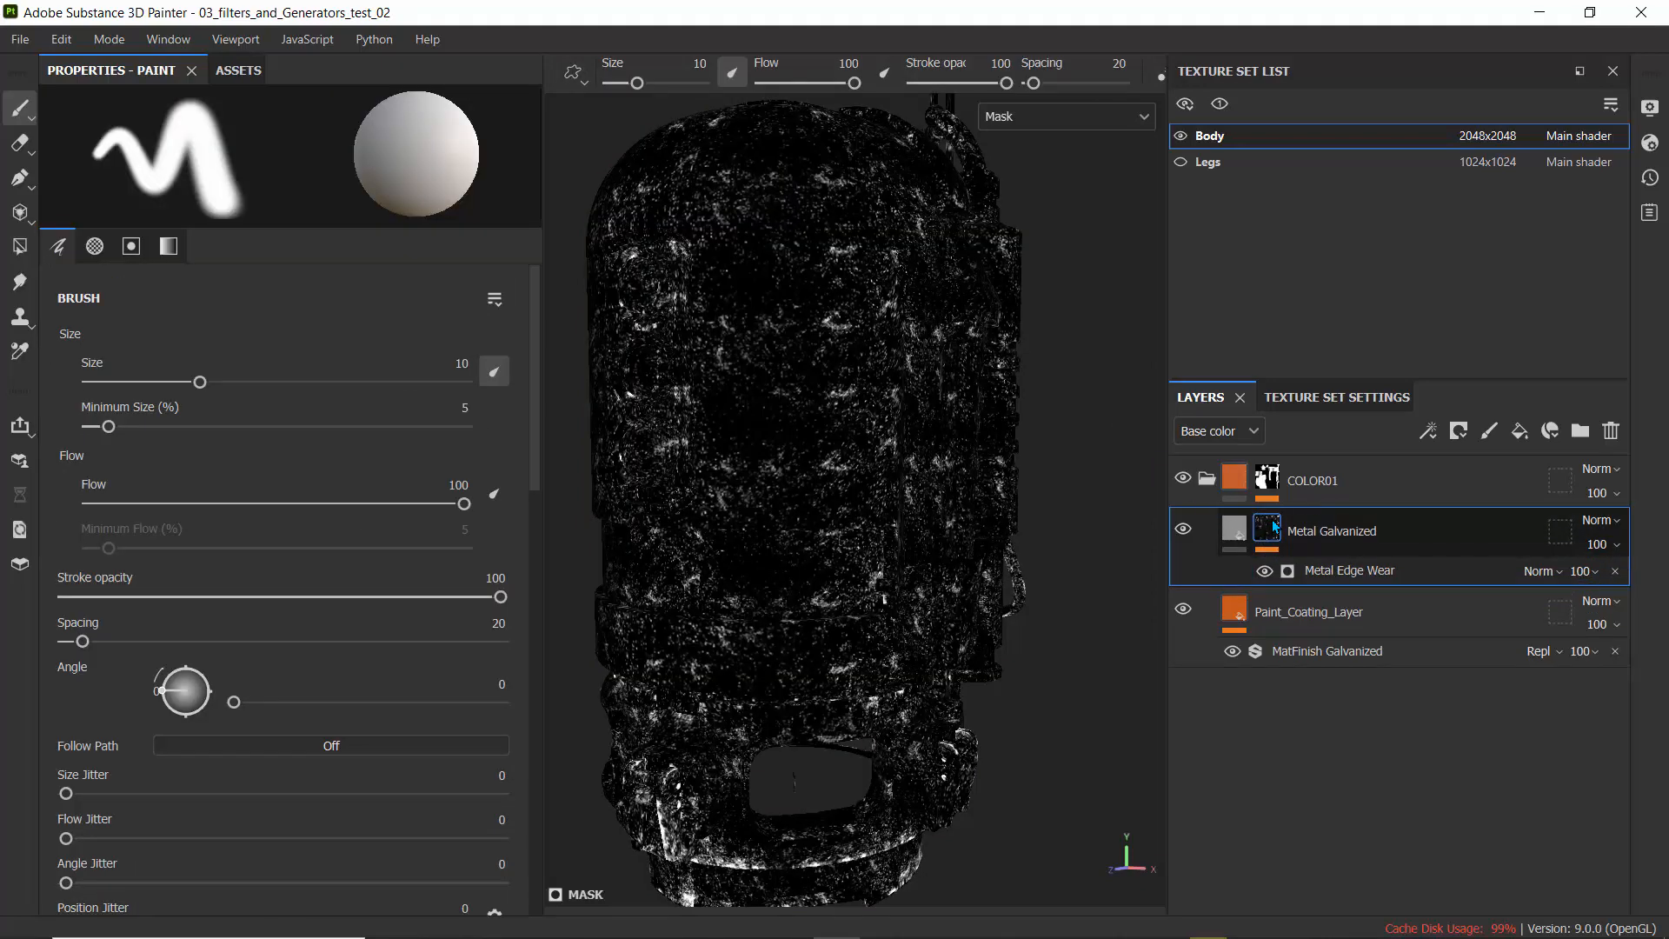
click(1233, 531)
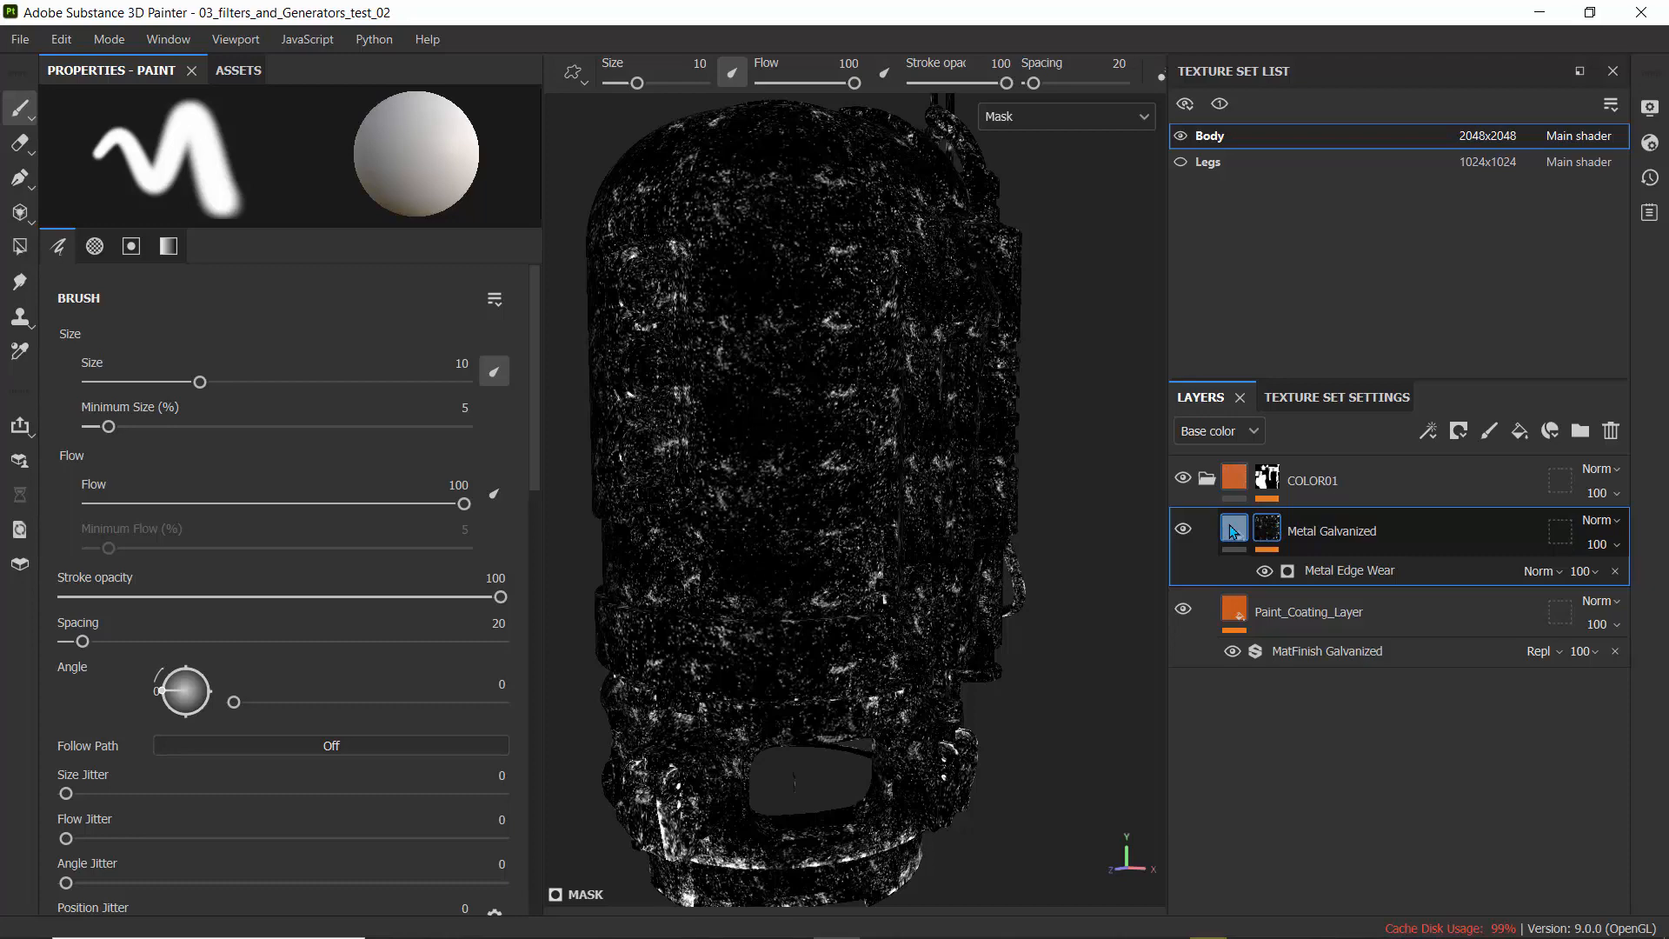
click(1232, 530)
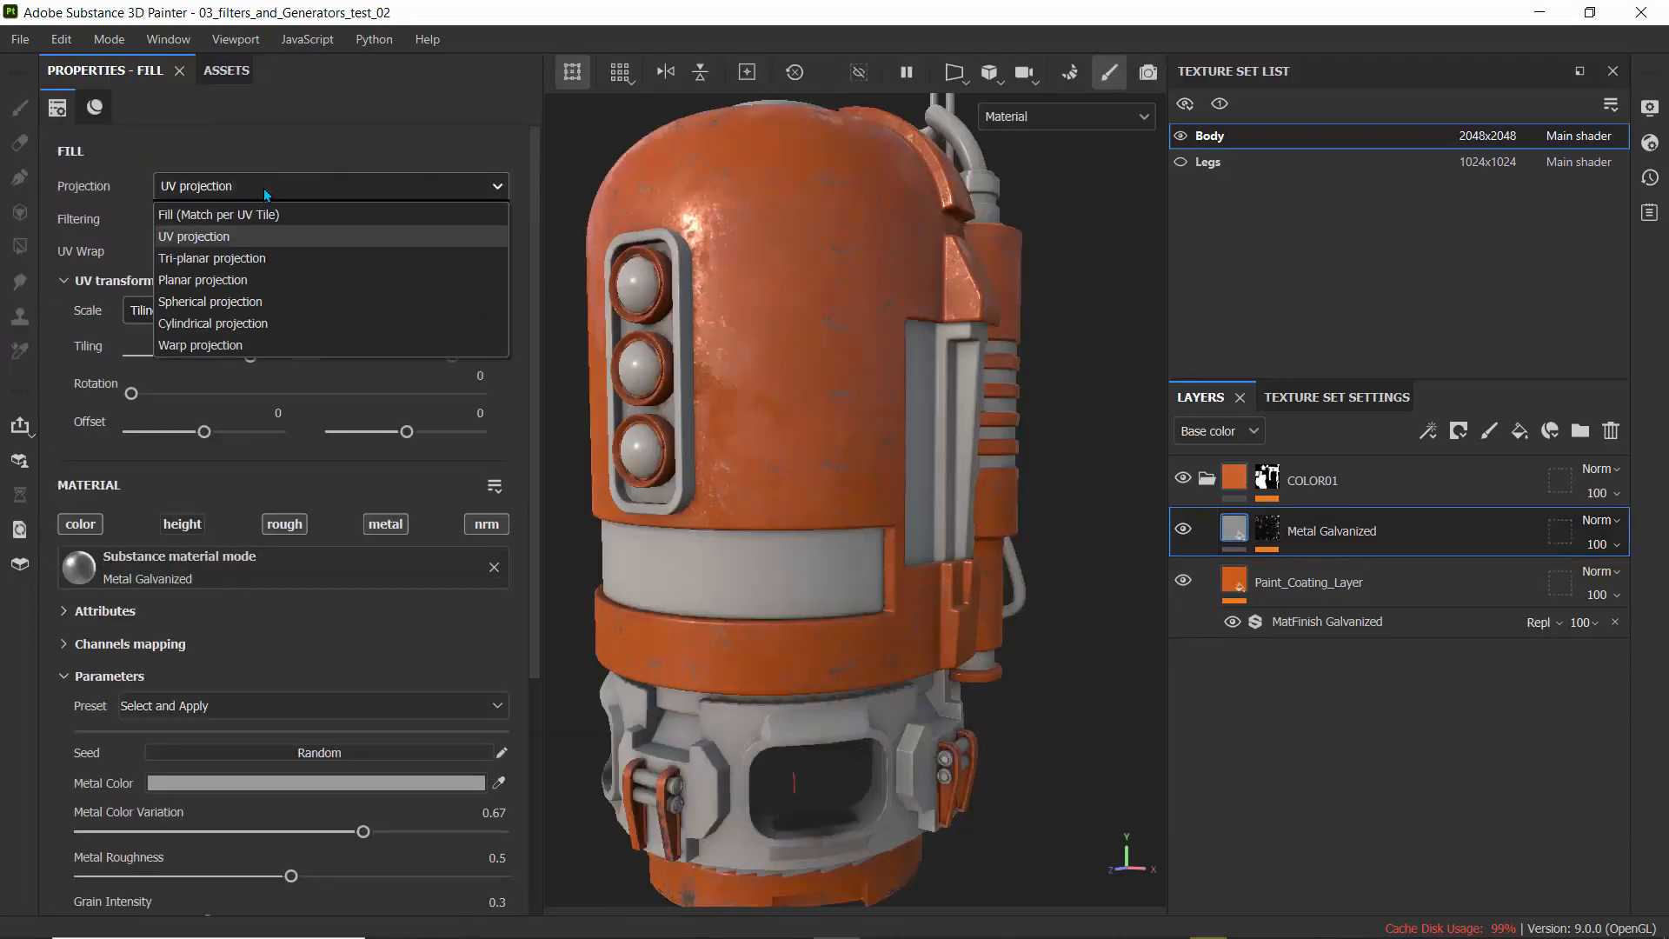
click(212, 258)
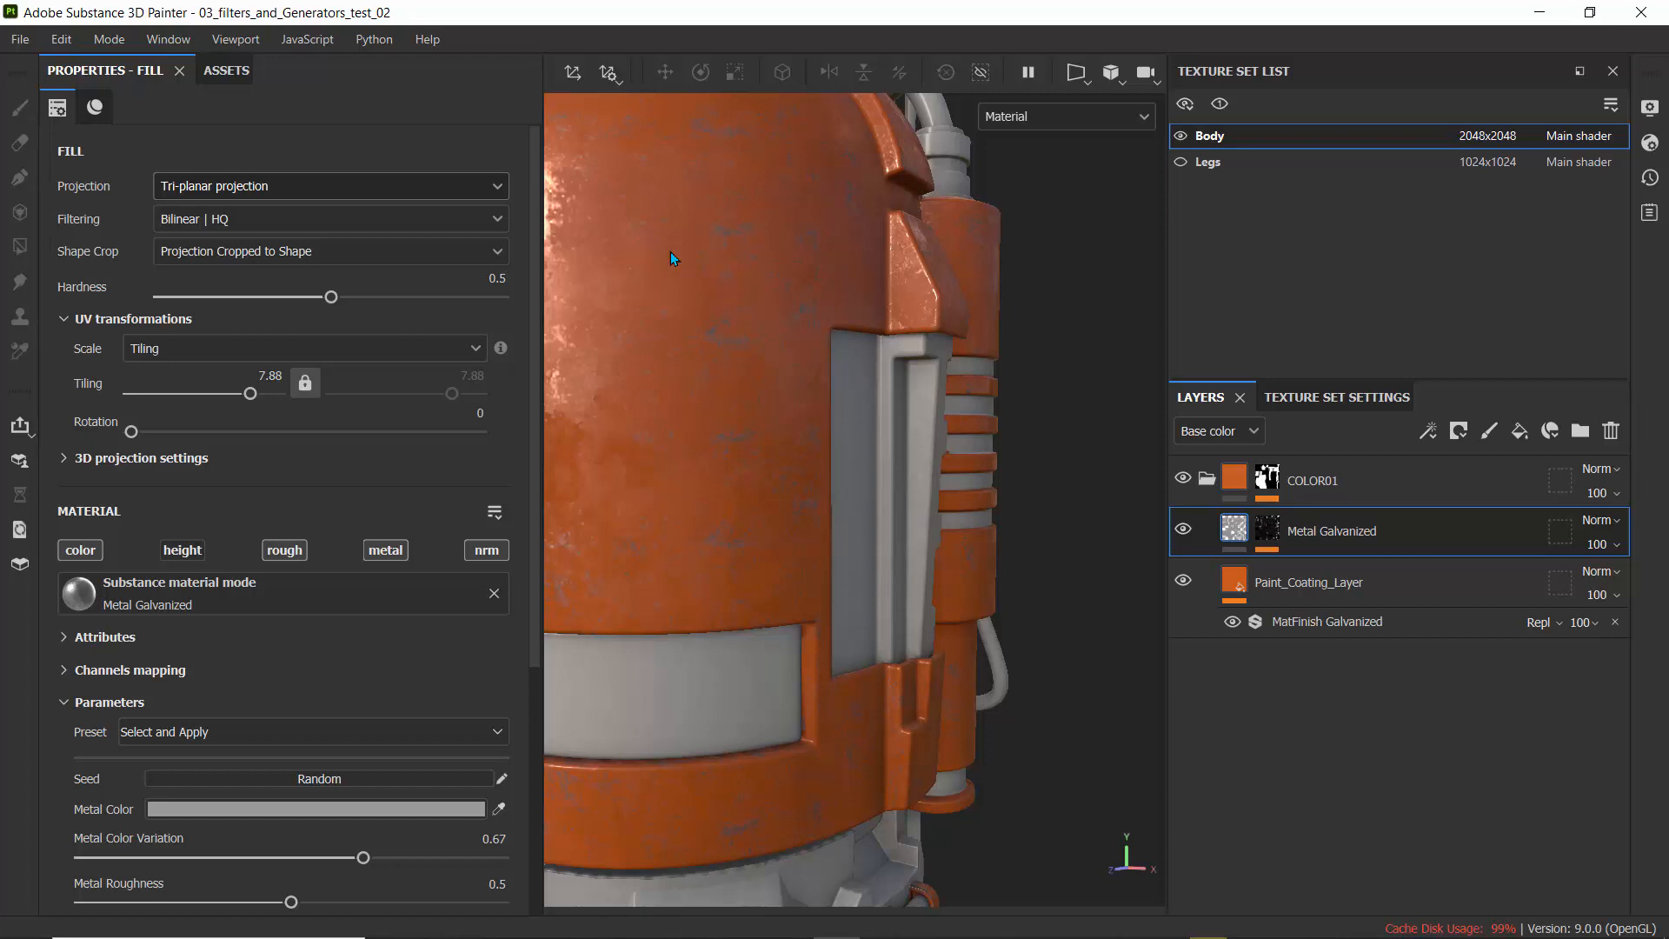
click(109, 39)
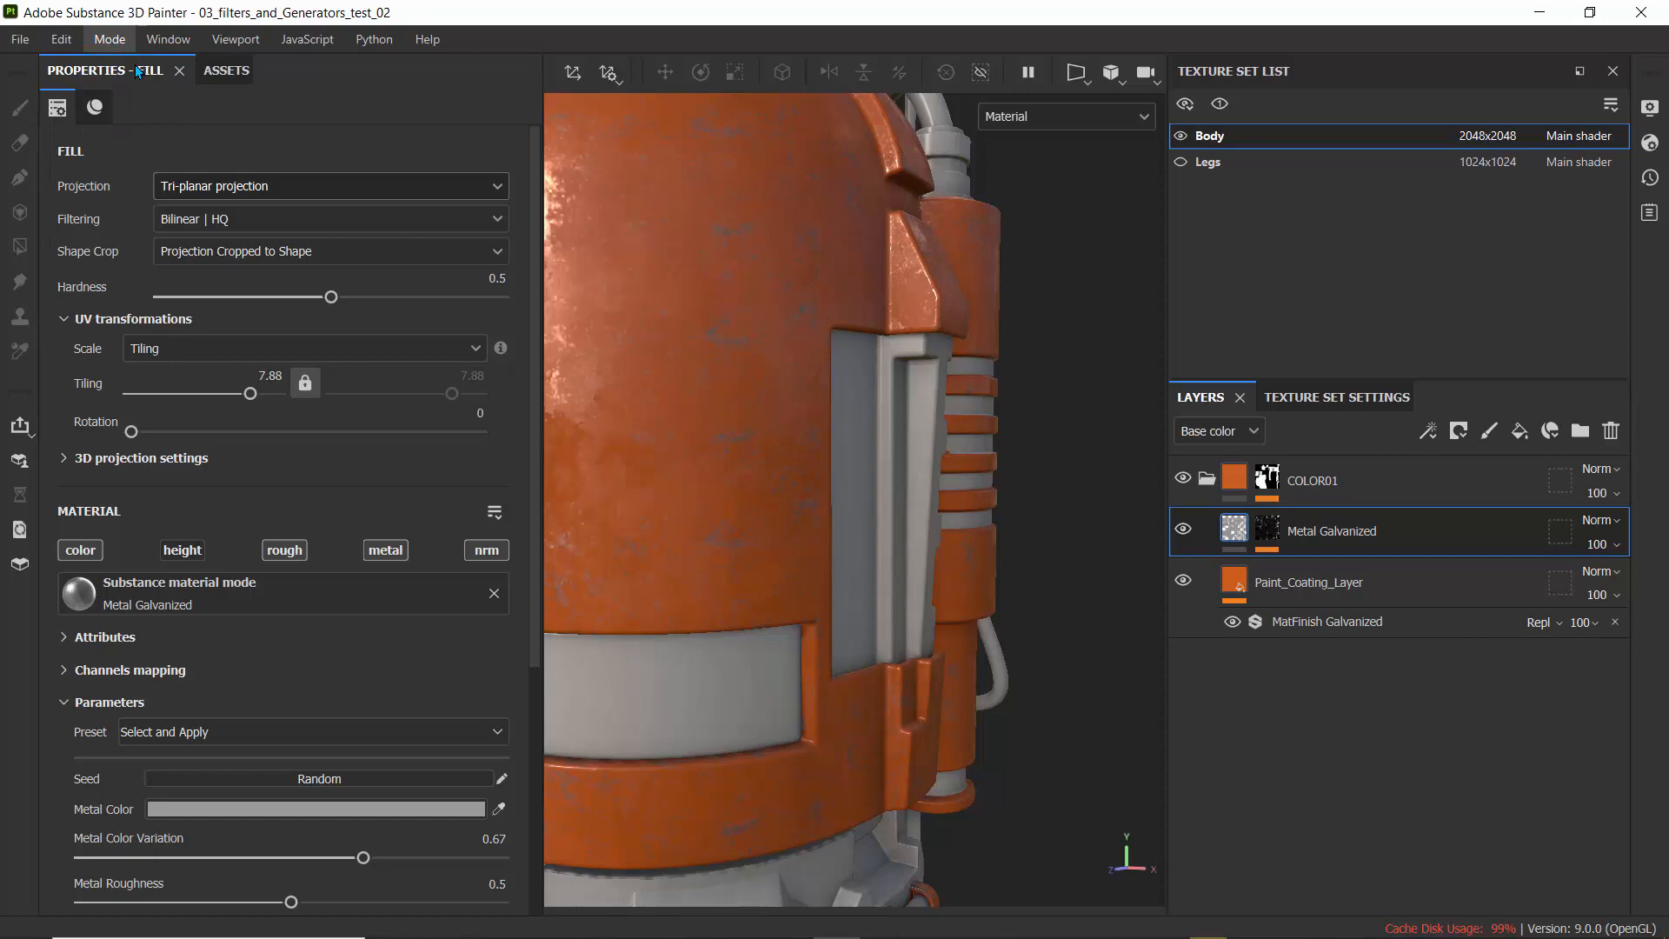
click(1533, 71)
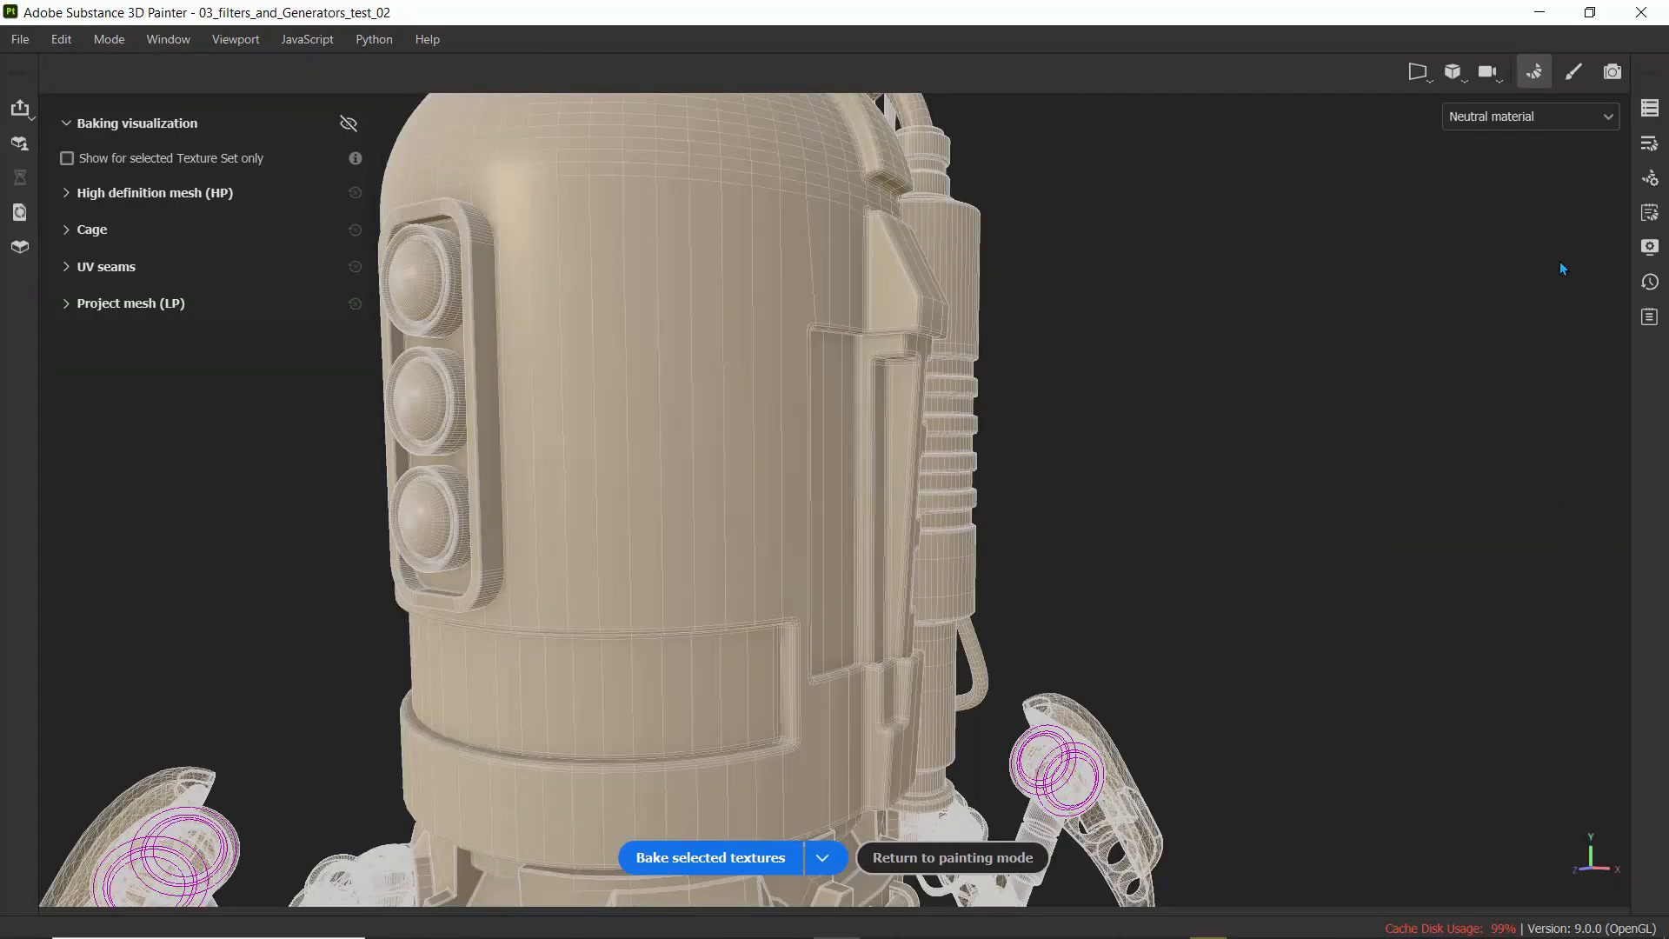
mouse_move(1649, 143)
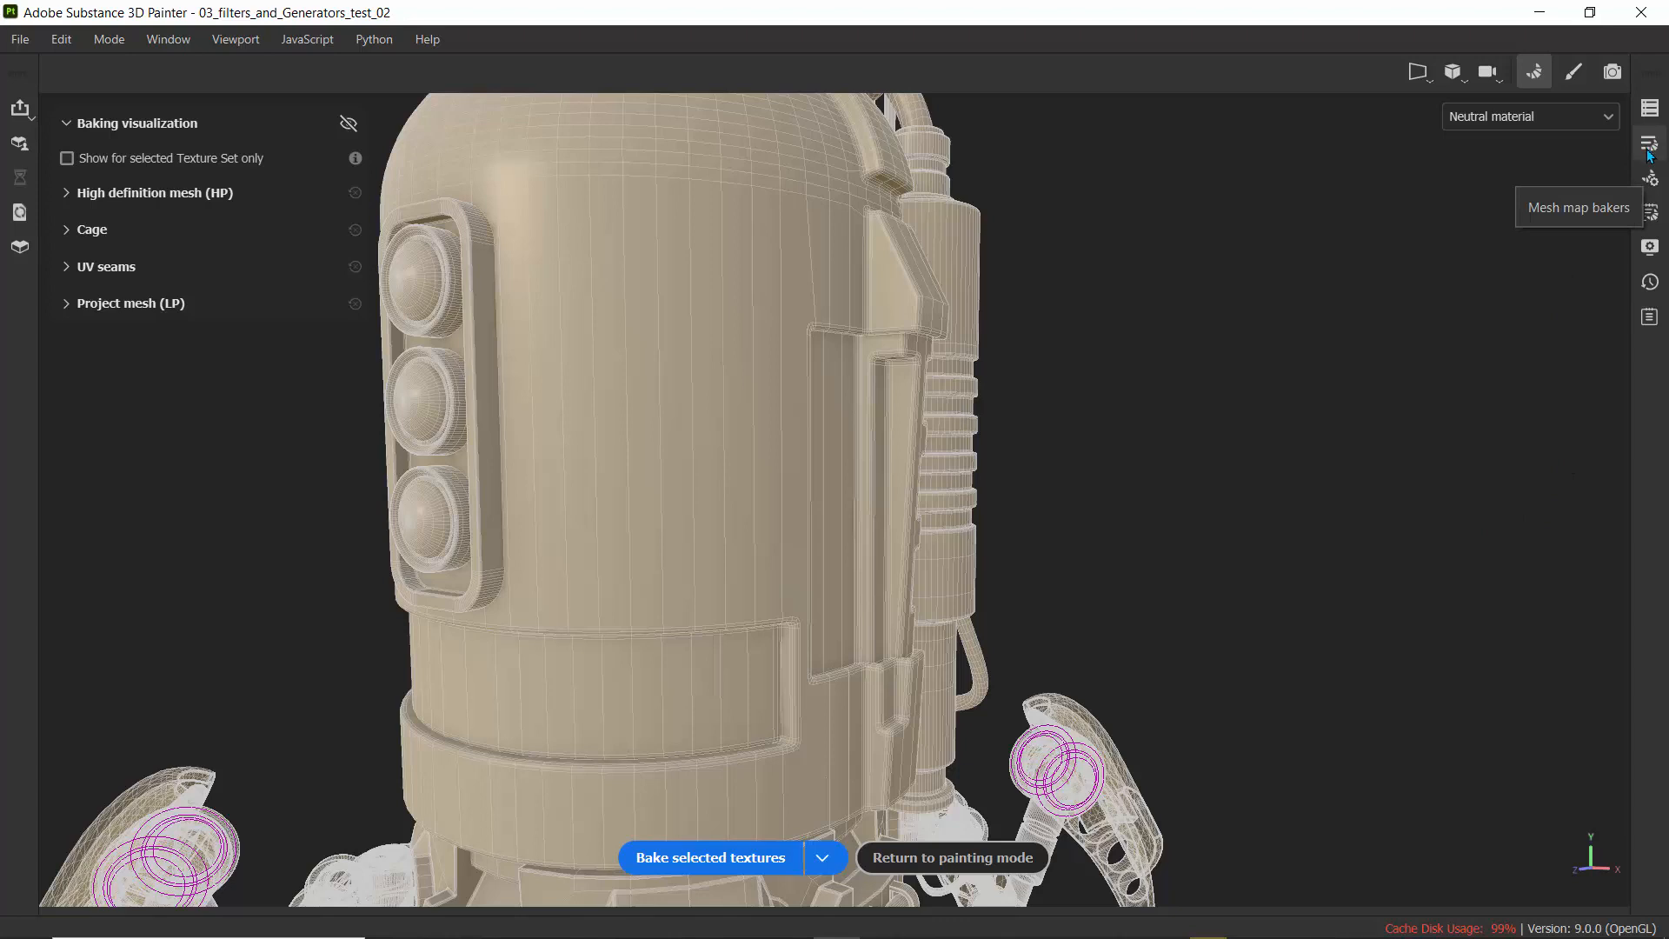
- Set the Body curvature bake method to Generate from Normal Map in Mesh map bakers
click(1649, 143)
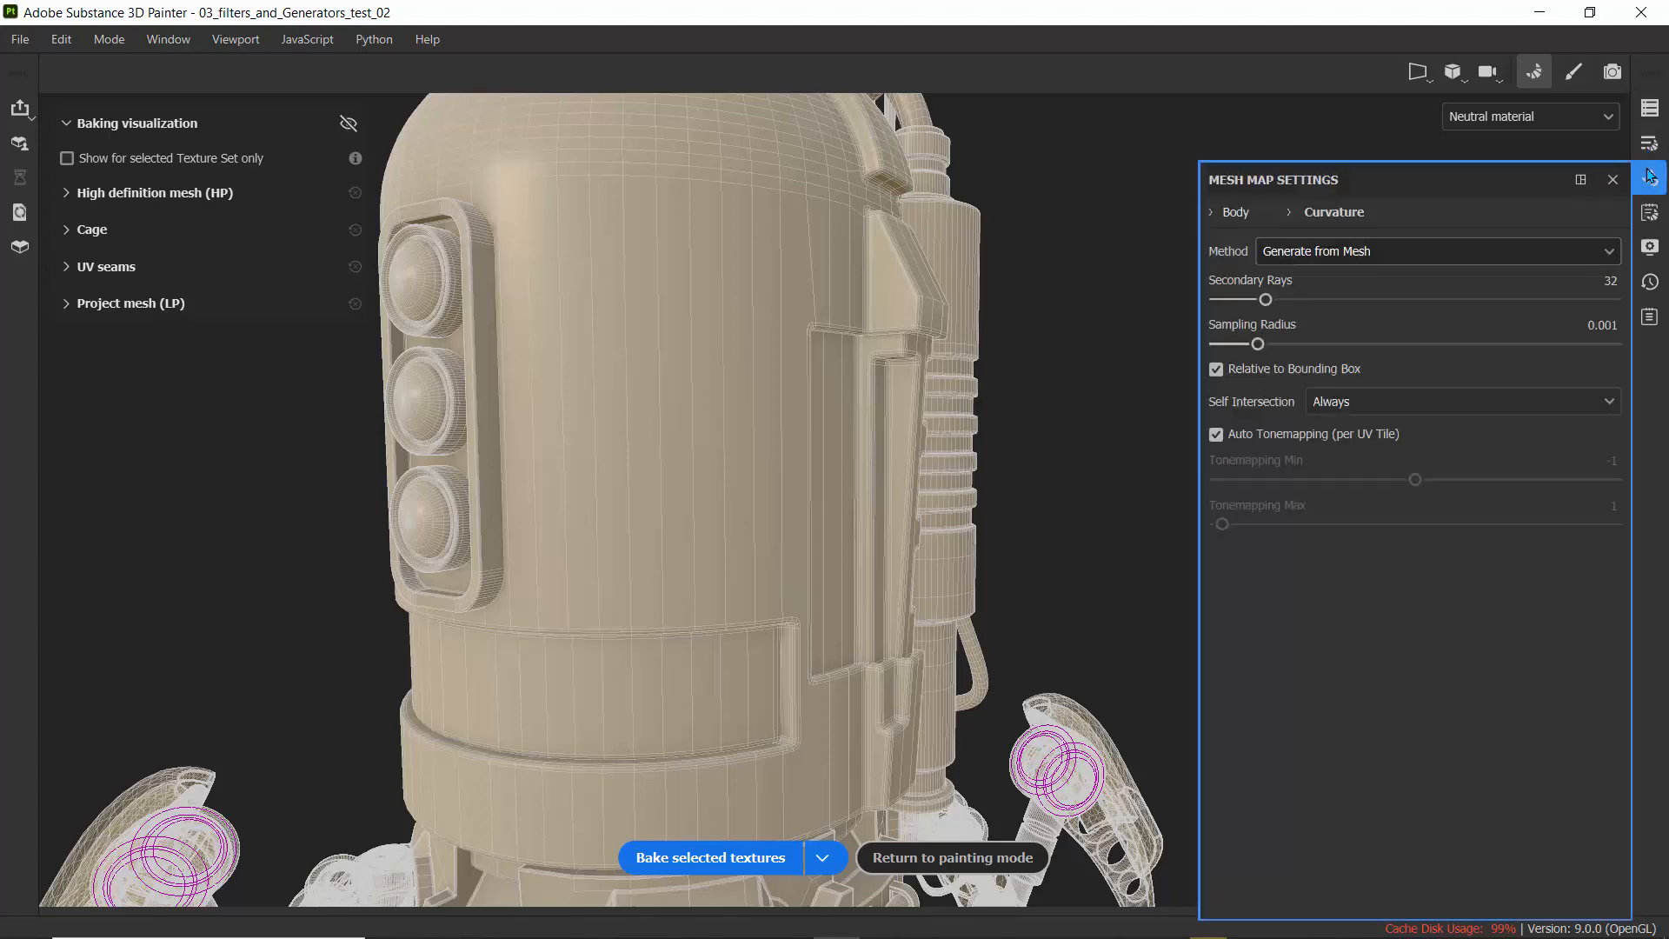
mouse_move(1260, 271)
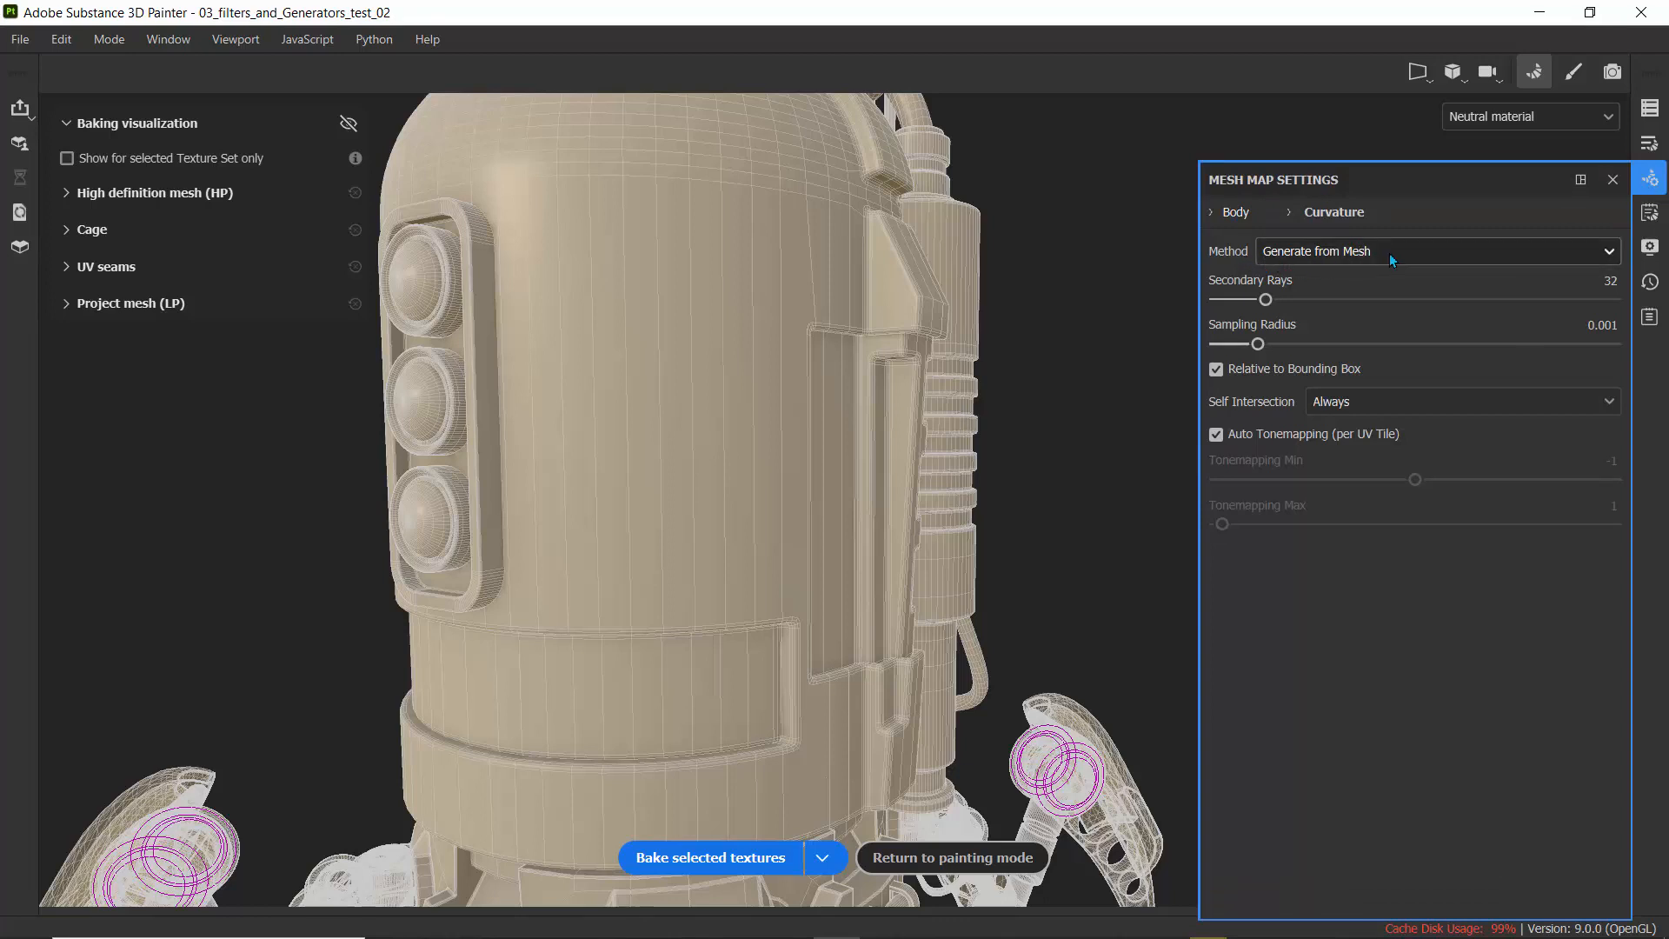
click(1434, 251)
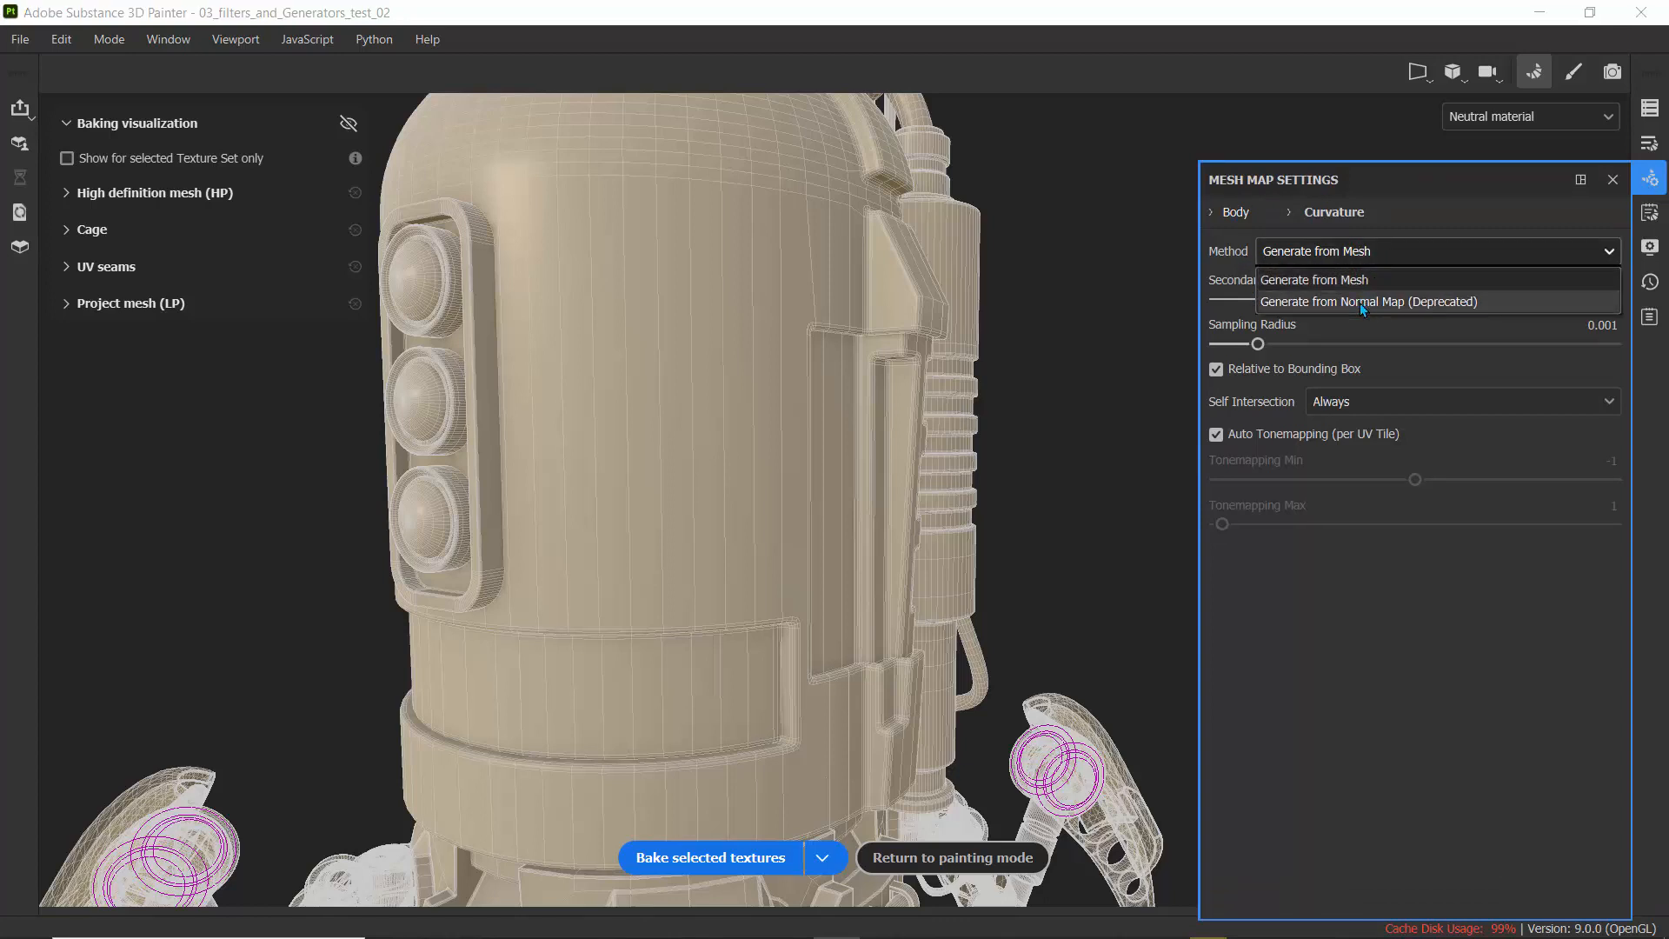
click(1369, 302)
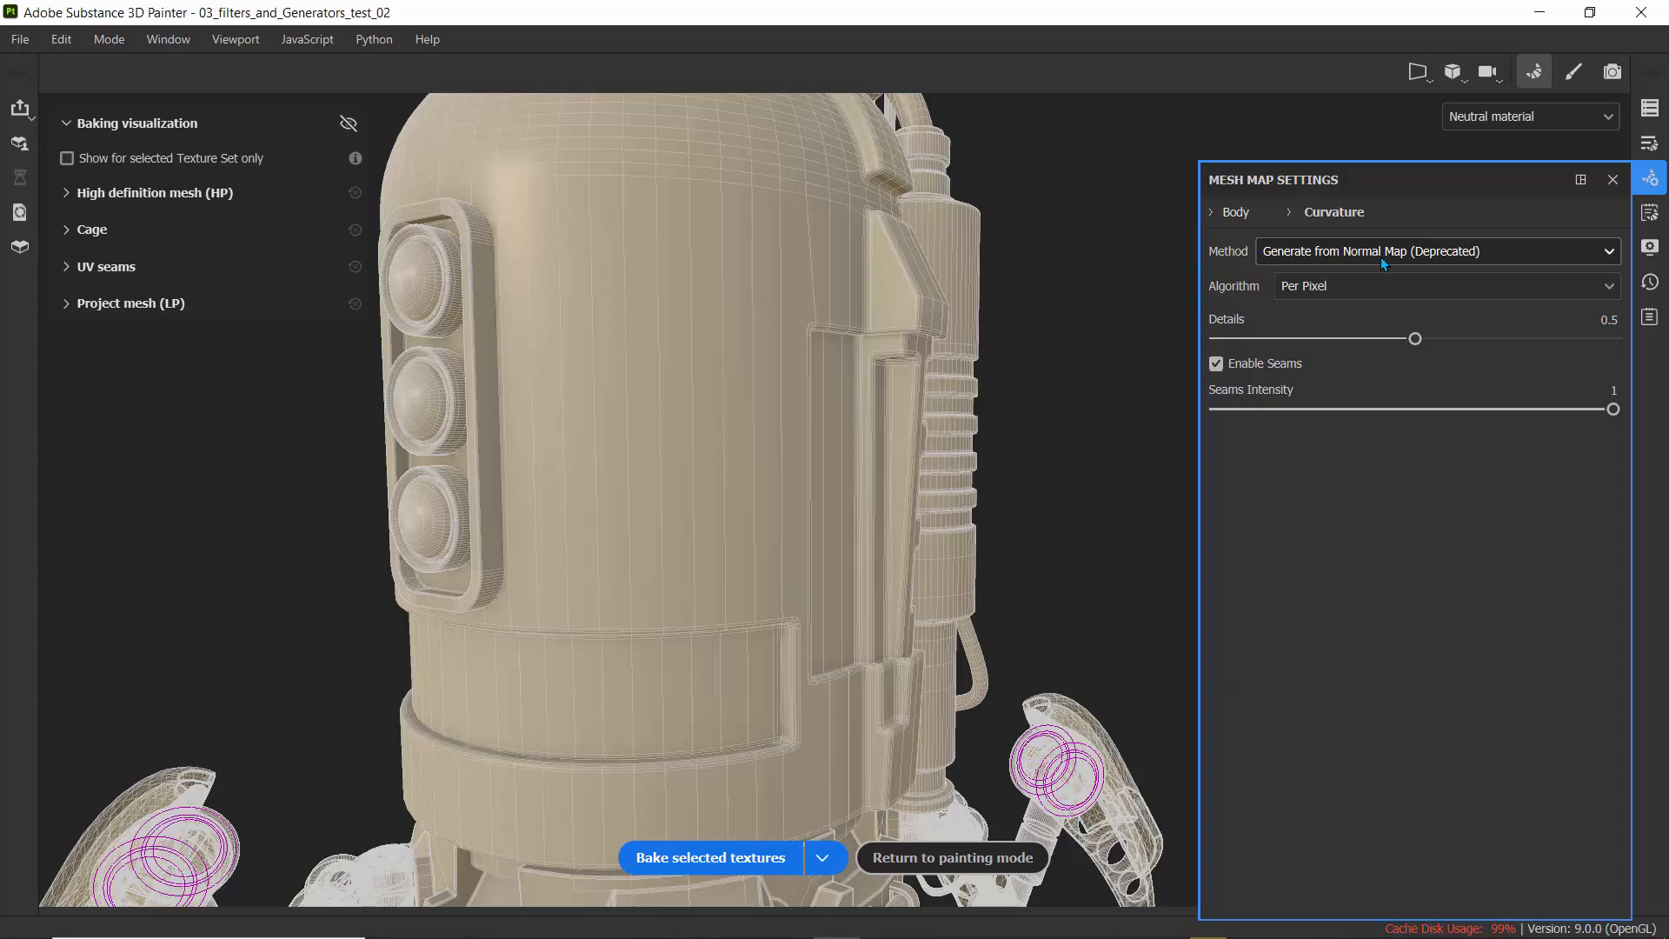
mouse_move(1394, 259)
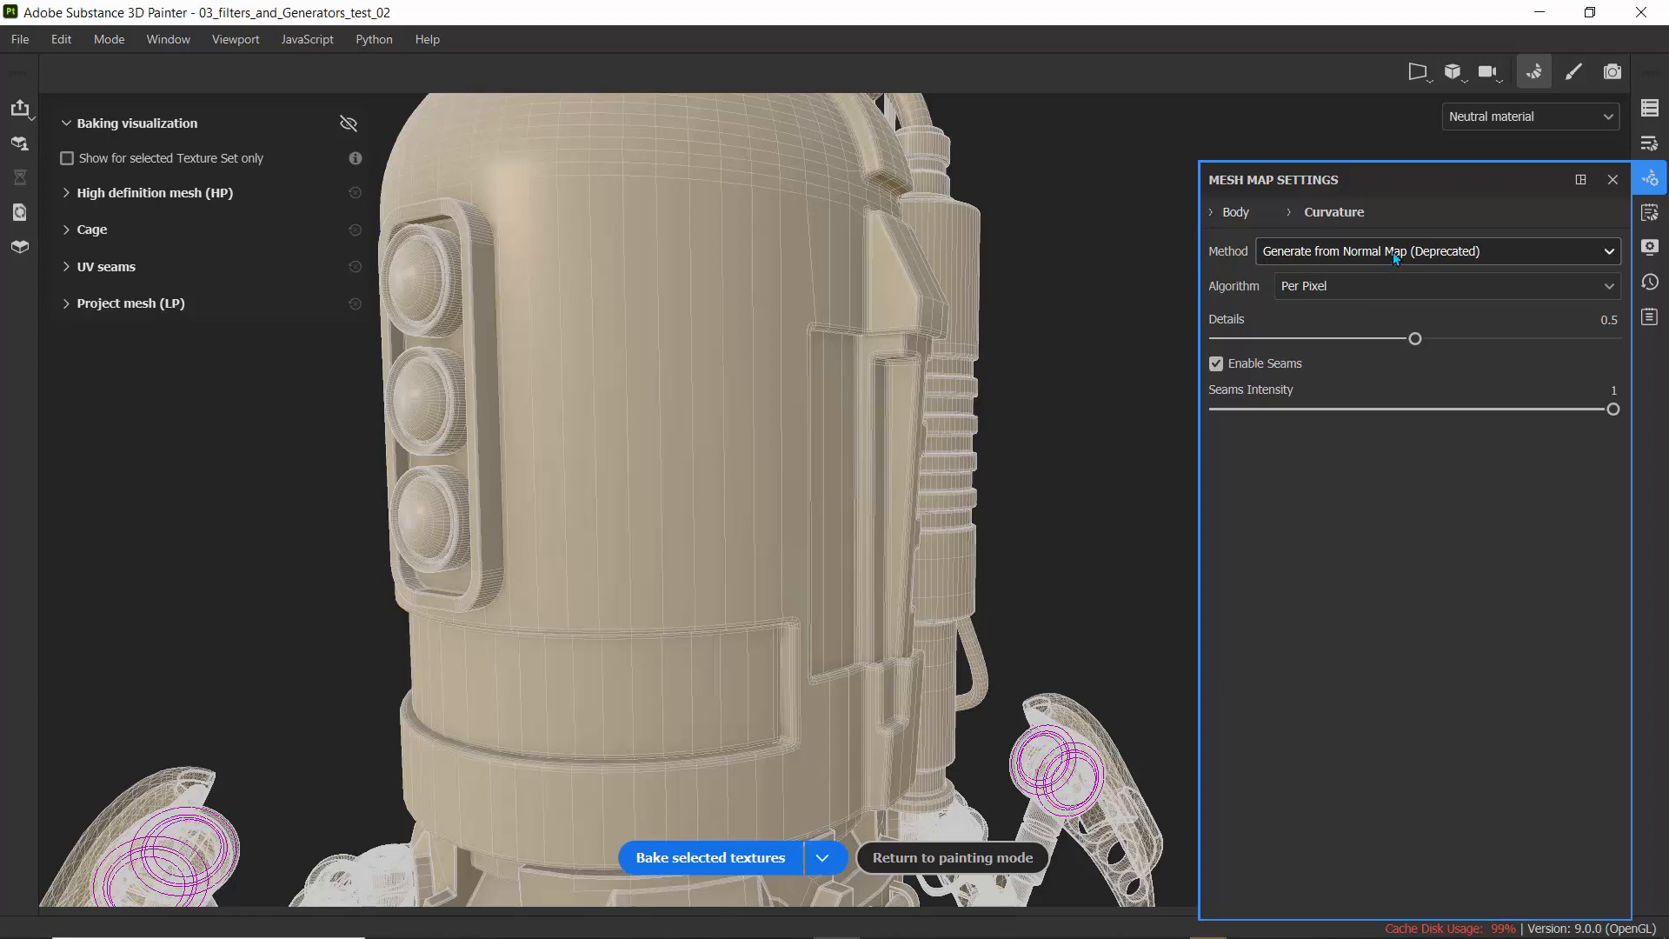
mouse_move(797, 772)
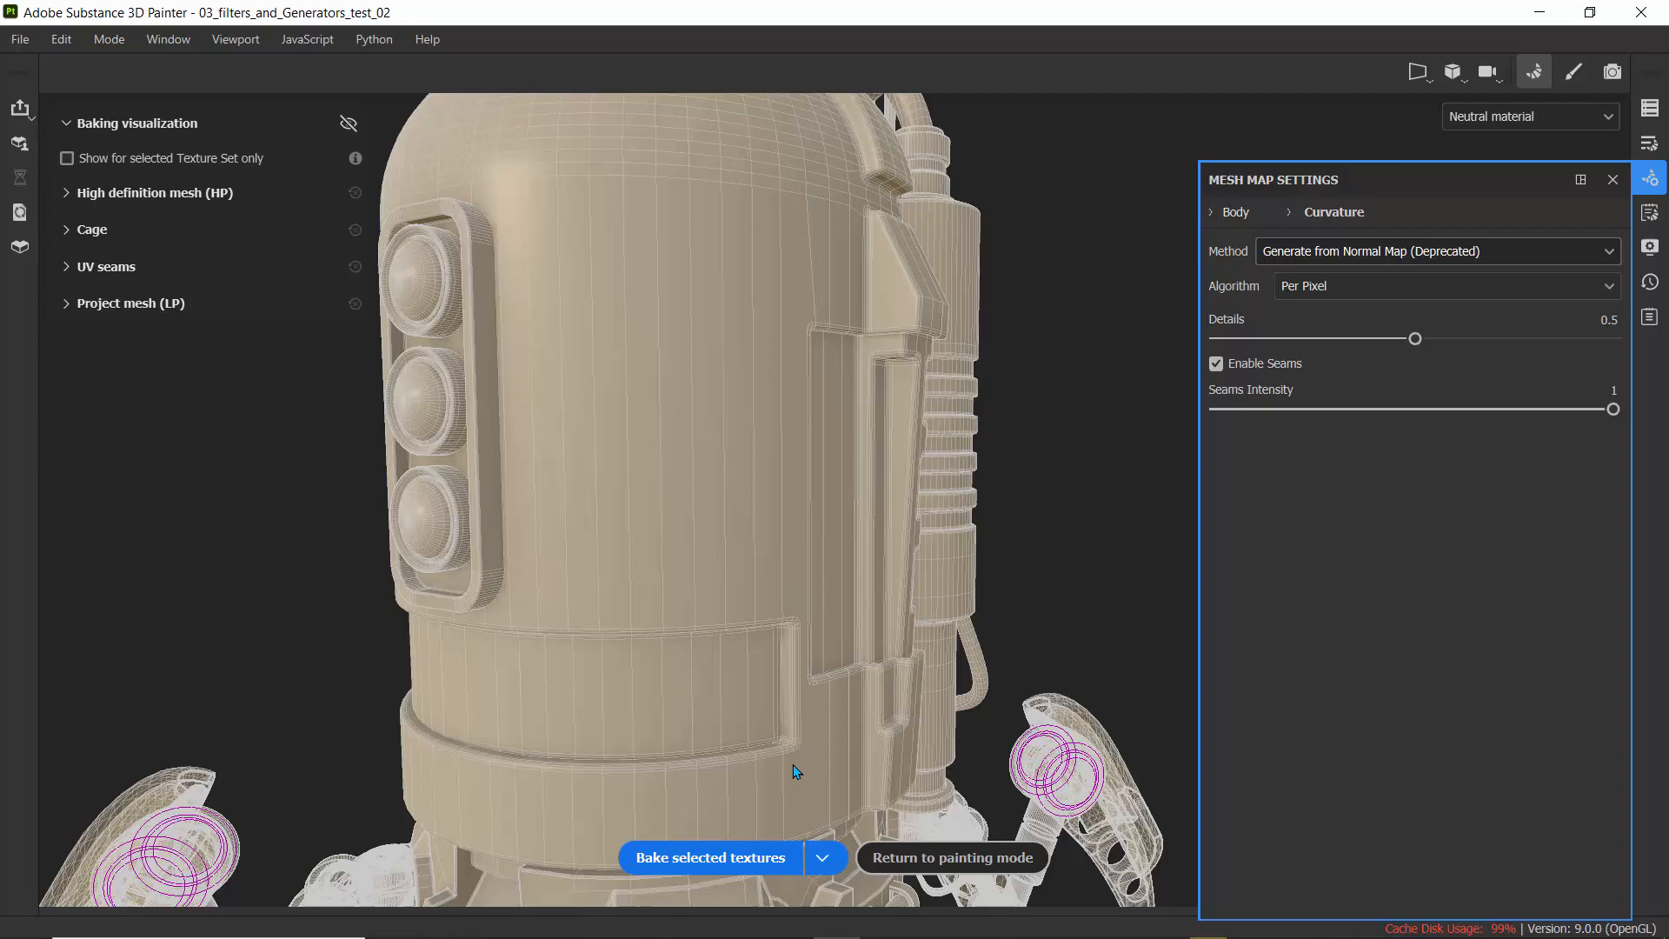
- Bake the Body mesh maps (AO, normal, curvature) and return to painting mode
click(708, 857)
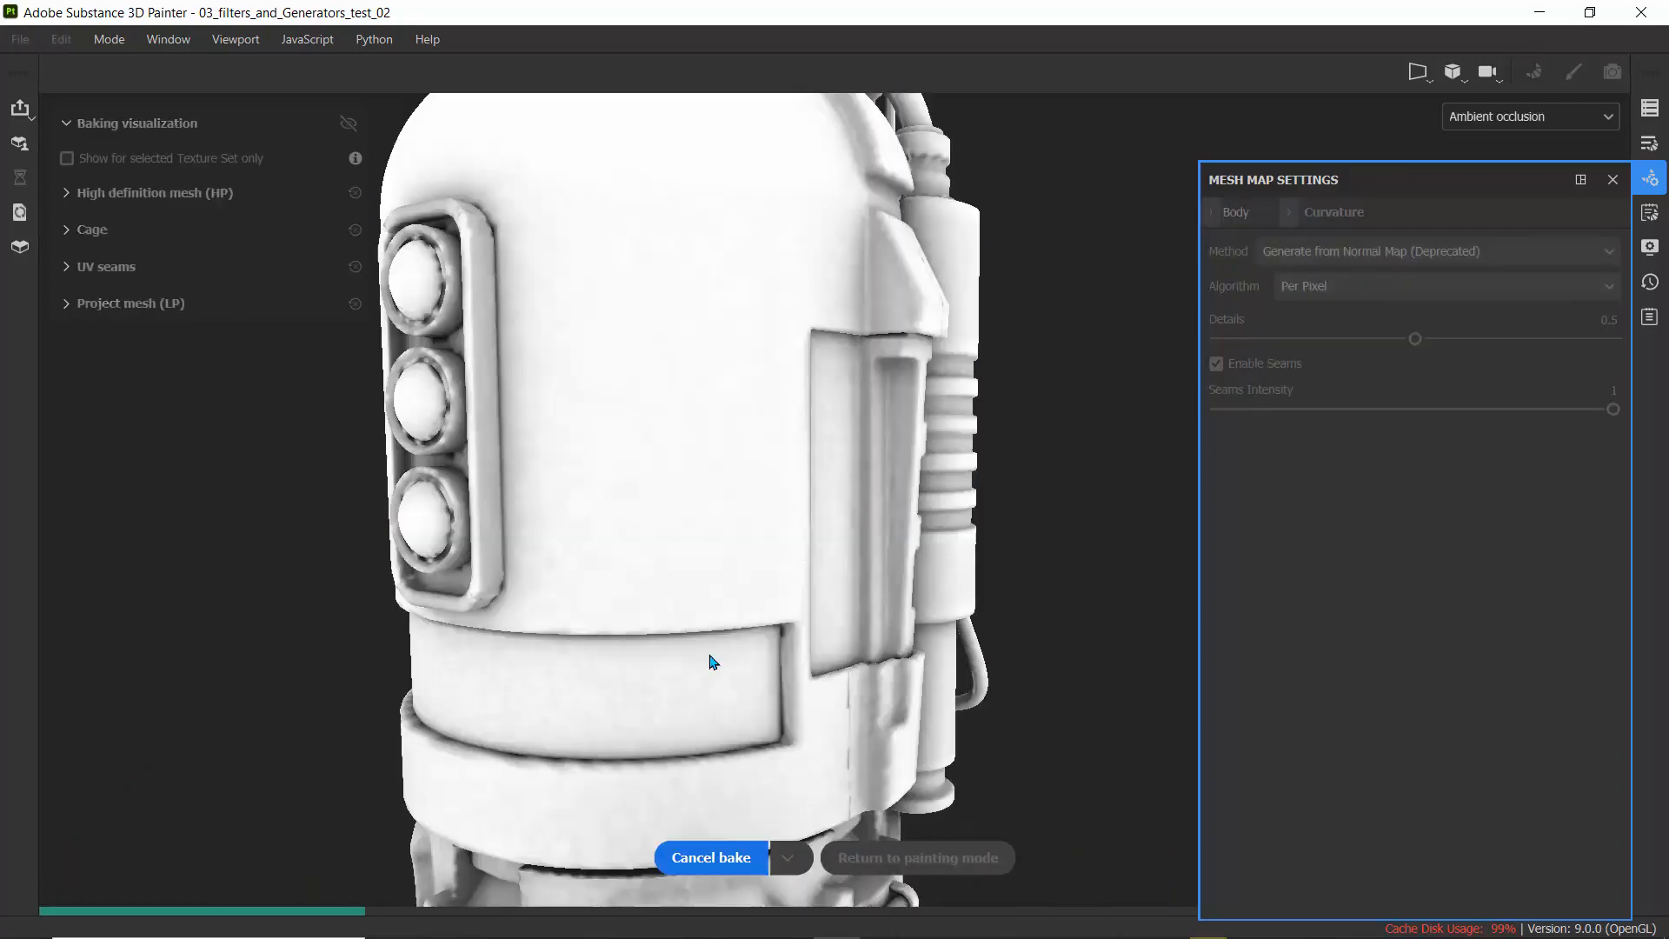
click(1529, 116)
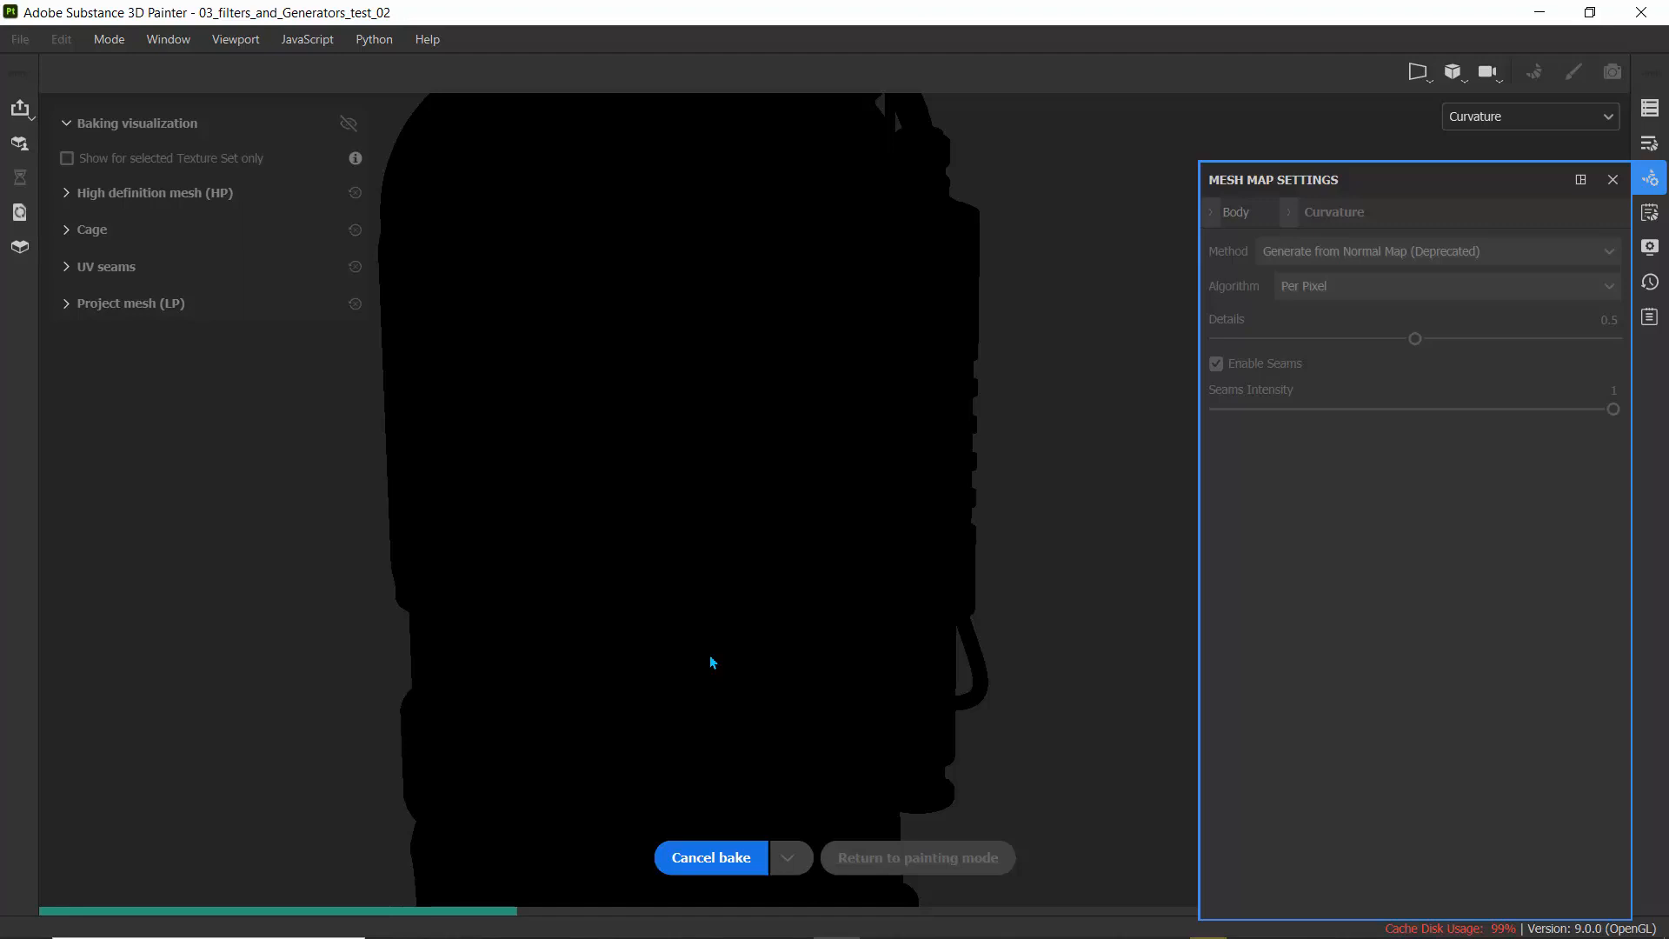
click(1528, 115)
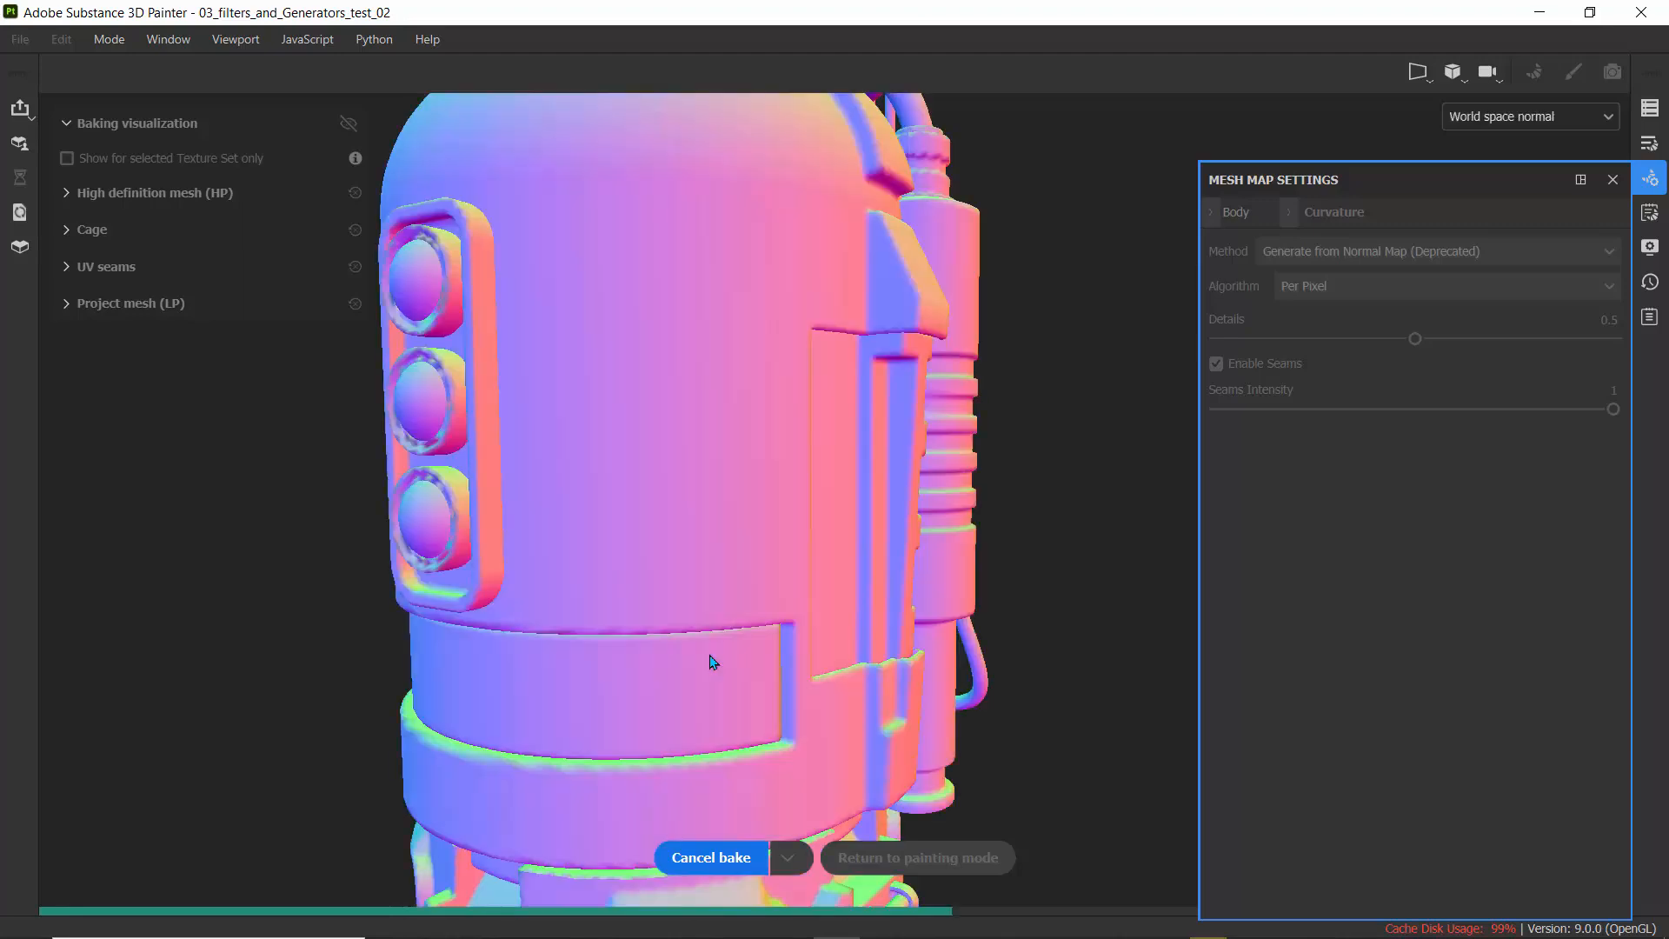
click(1529, 116)
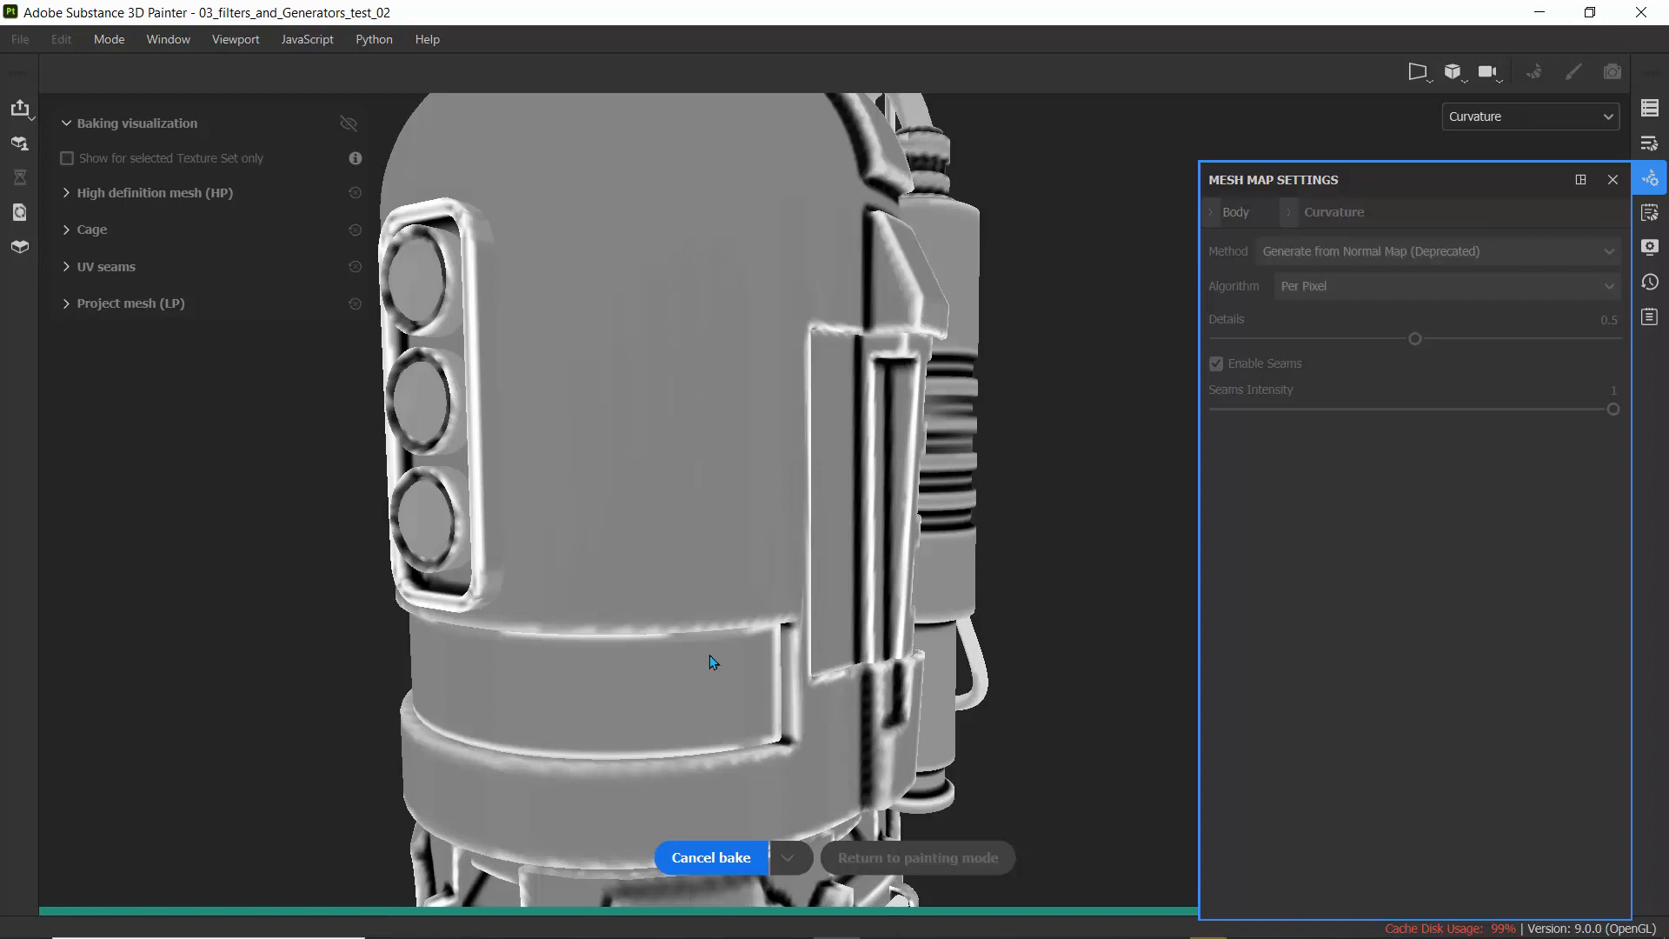
click(1527, 116)
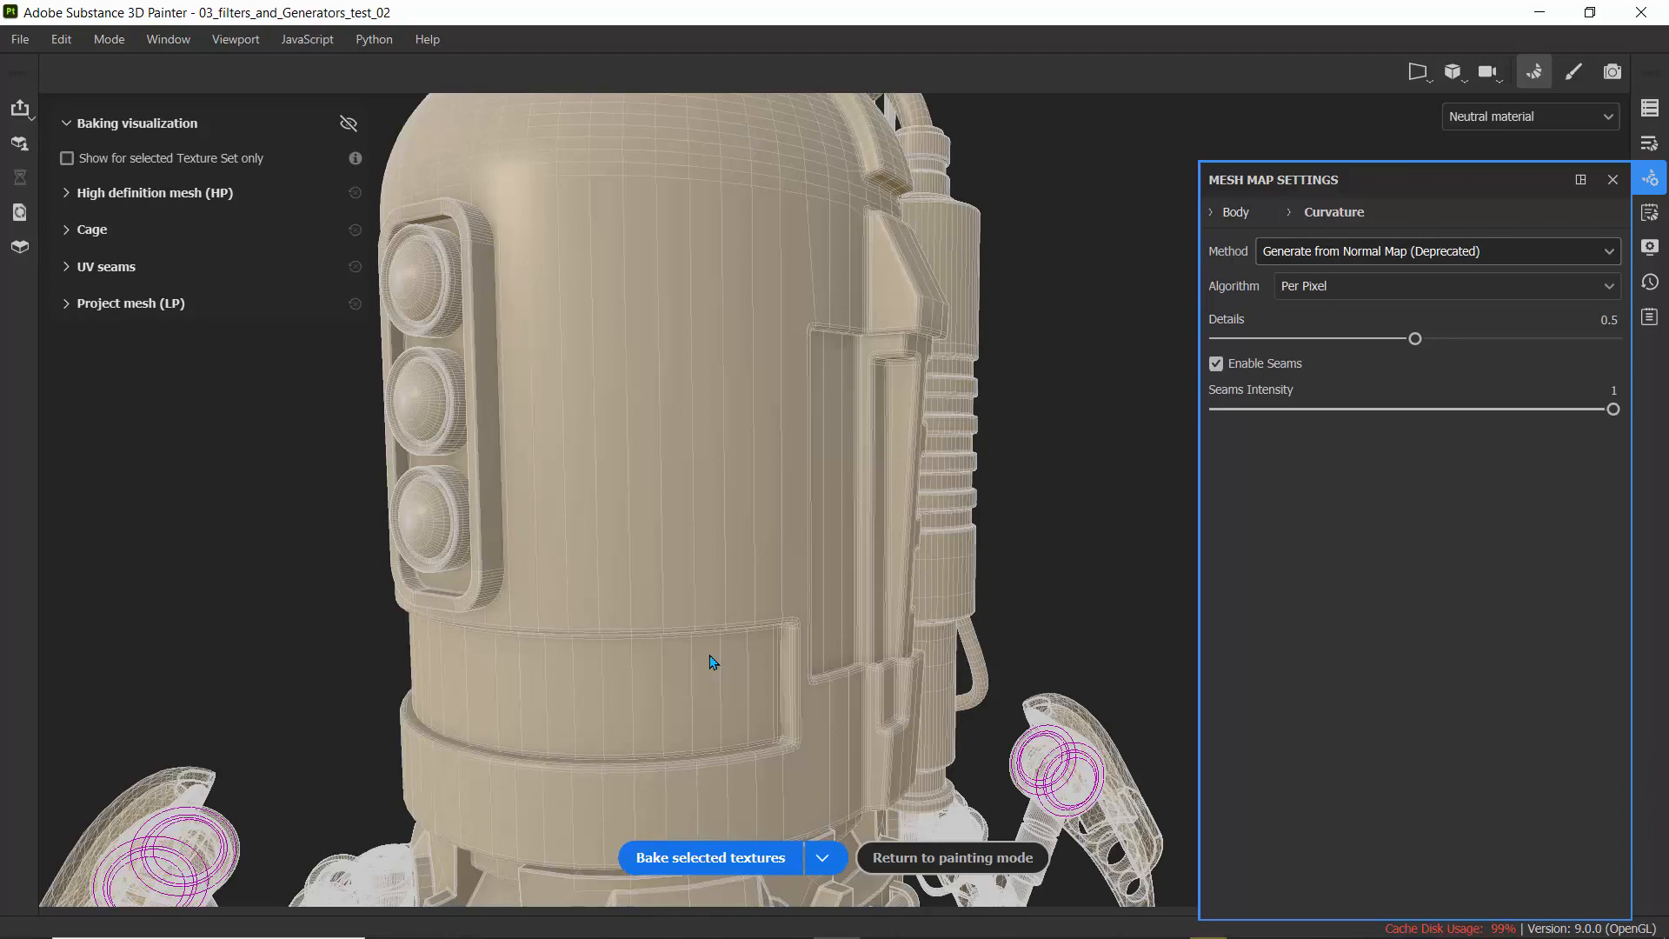
click(950, 857)
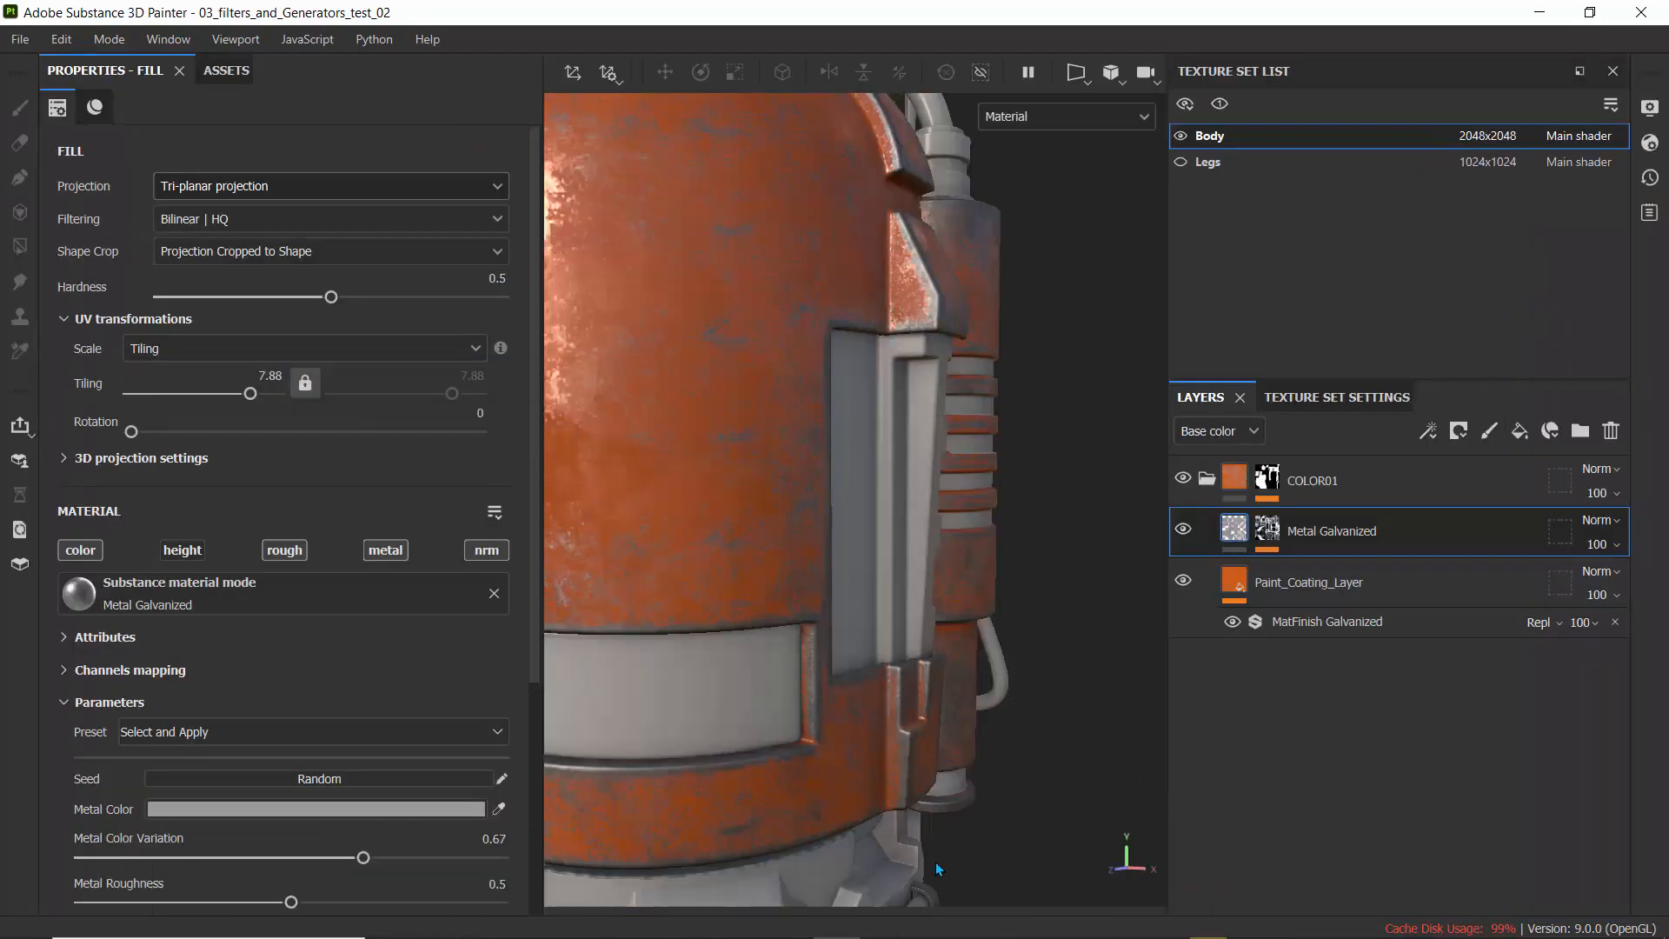